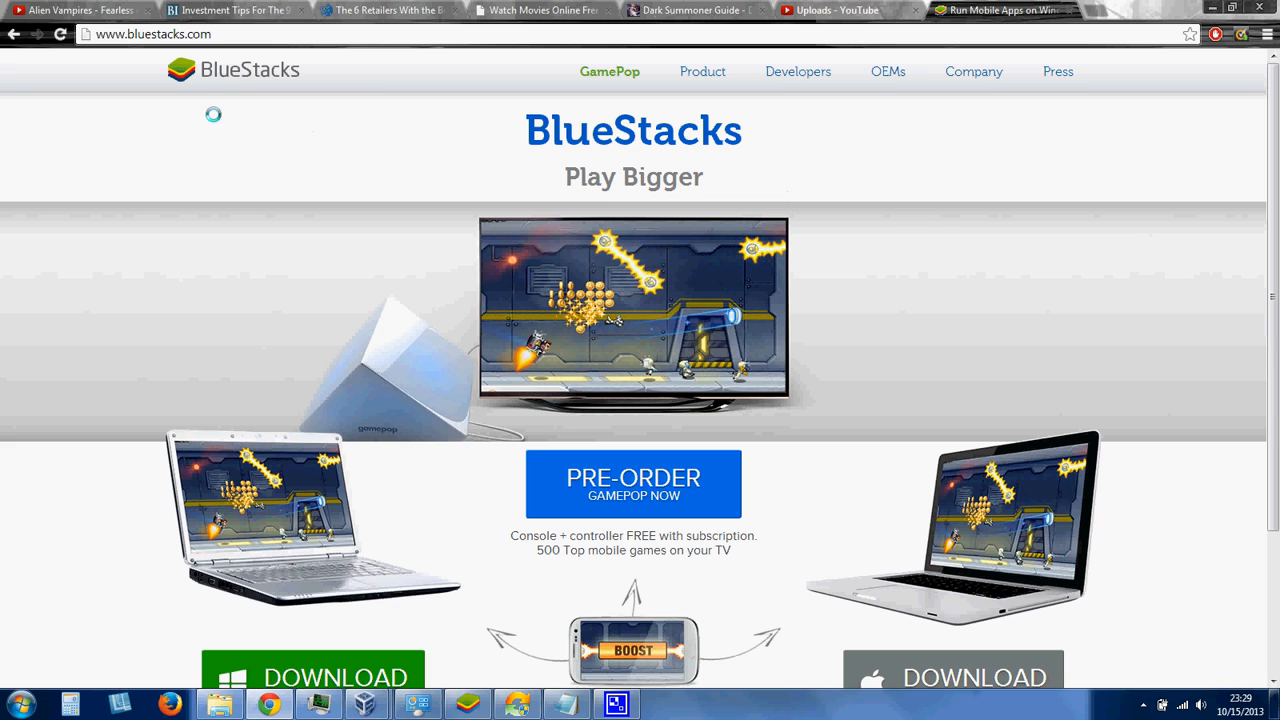
Uninstall Dark Summoner from BlueStacks Settings > Change App Size and return to My Apps
scroll("down", 3)
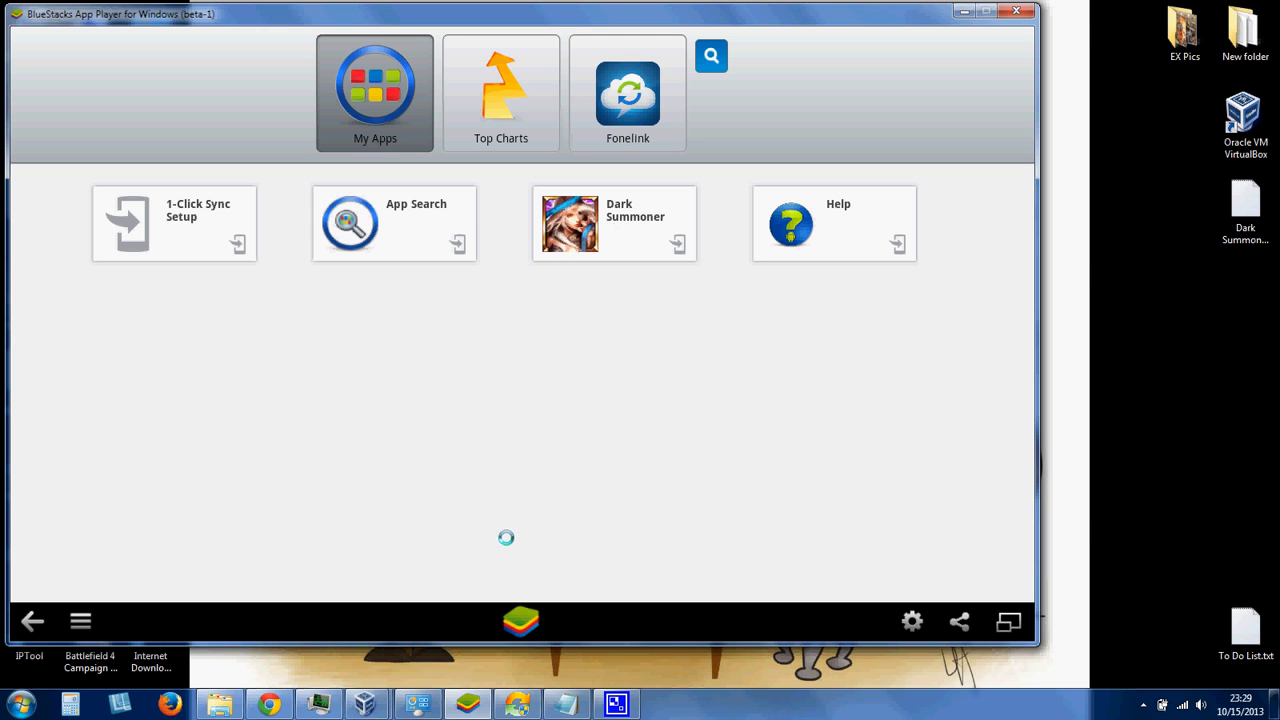
left_click(500, 93)
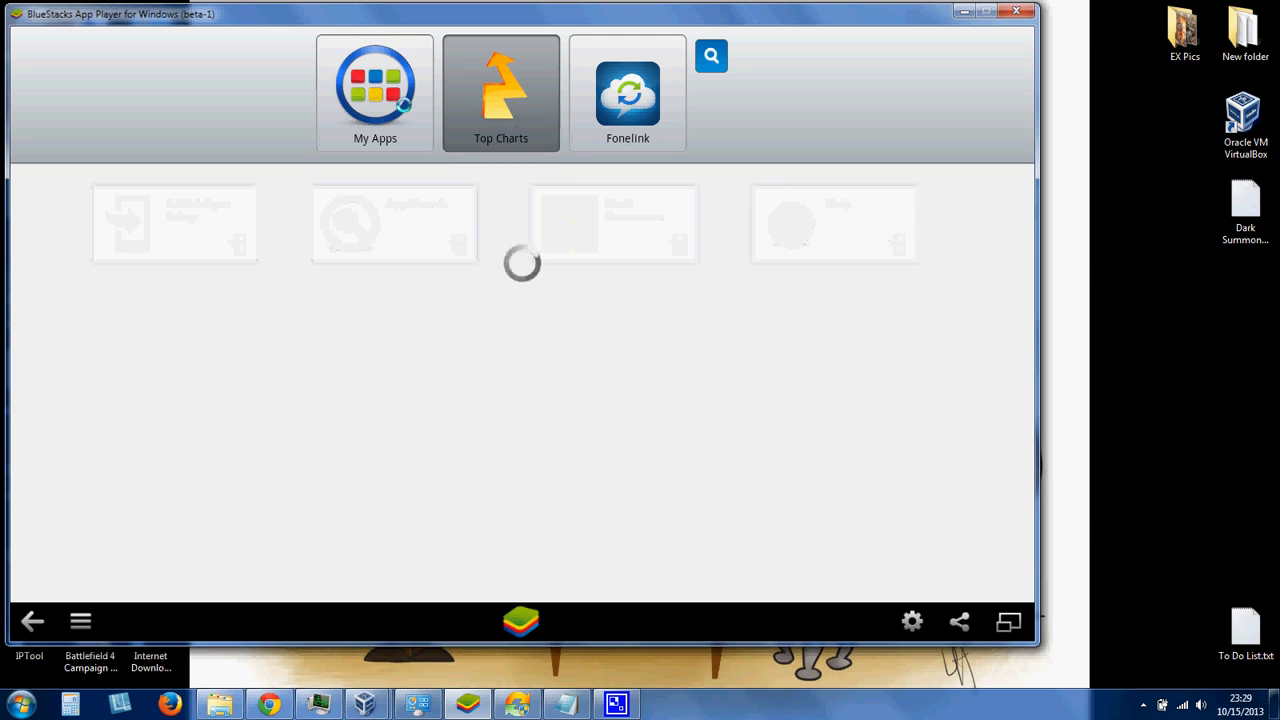
left_click(375, 93)
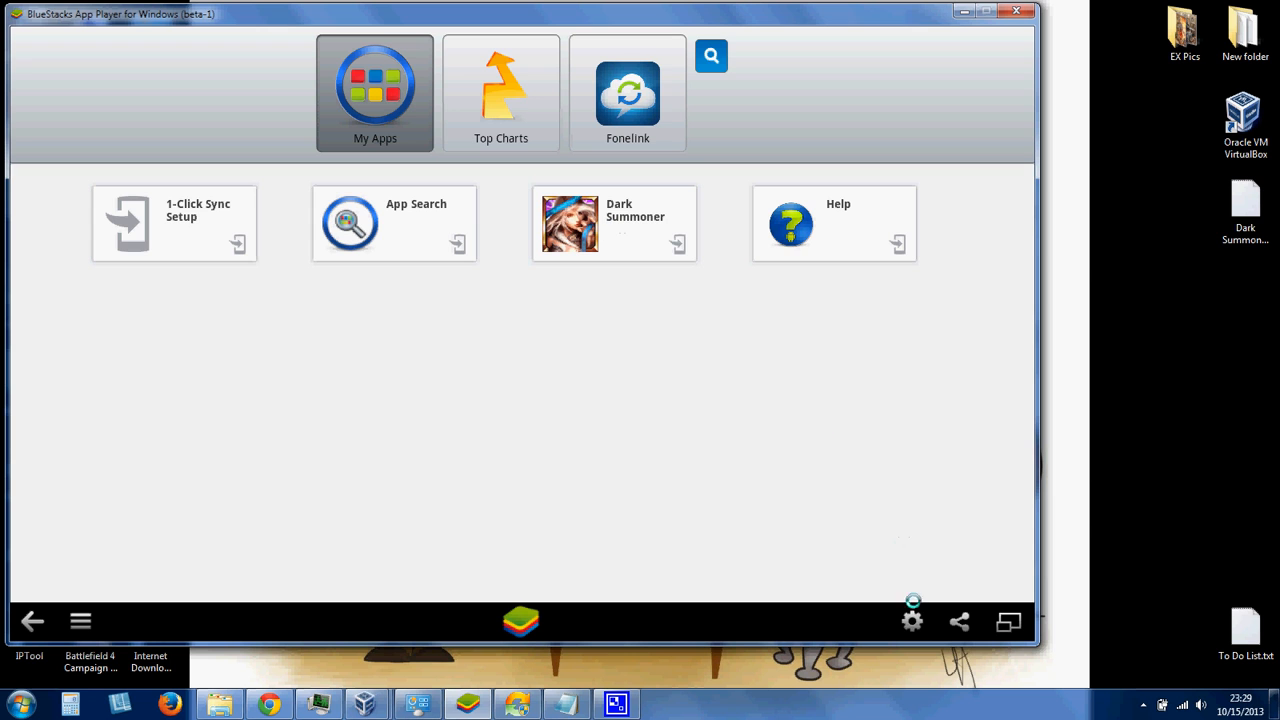
left_click(911, 621)
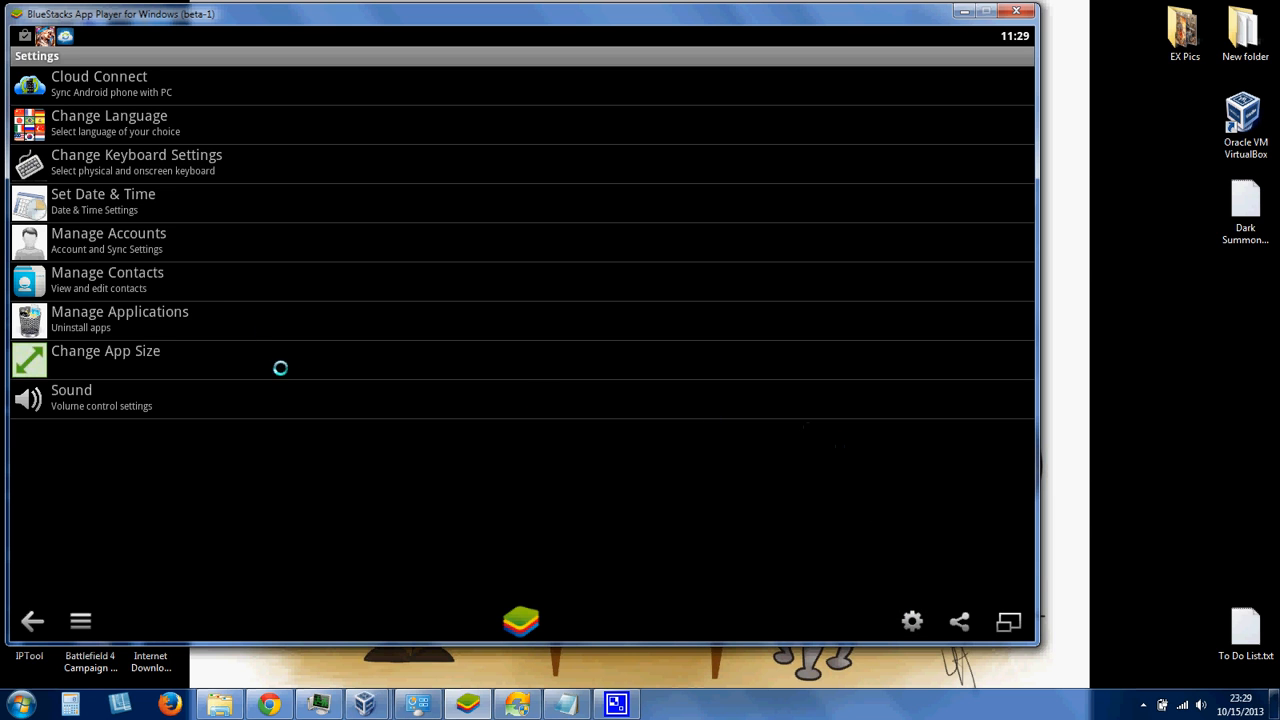
left_click(105, 350)
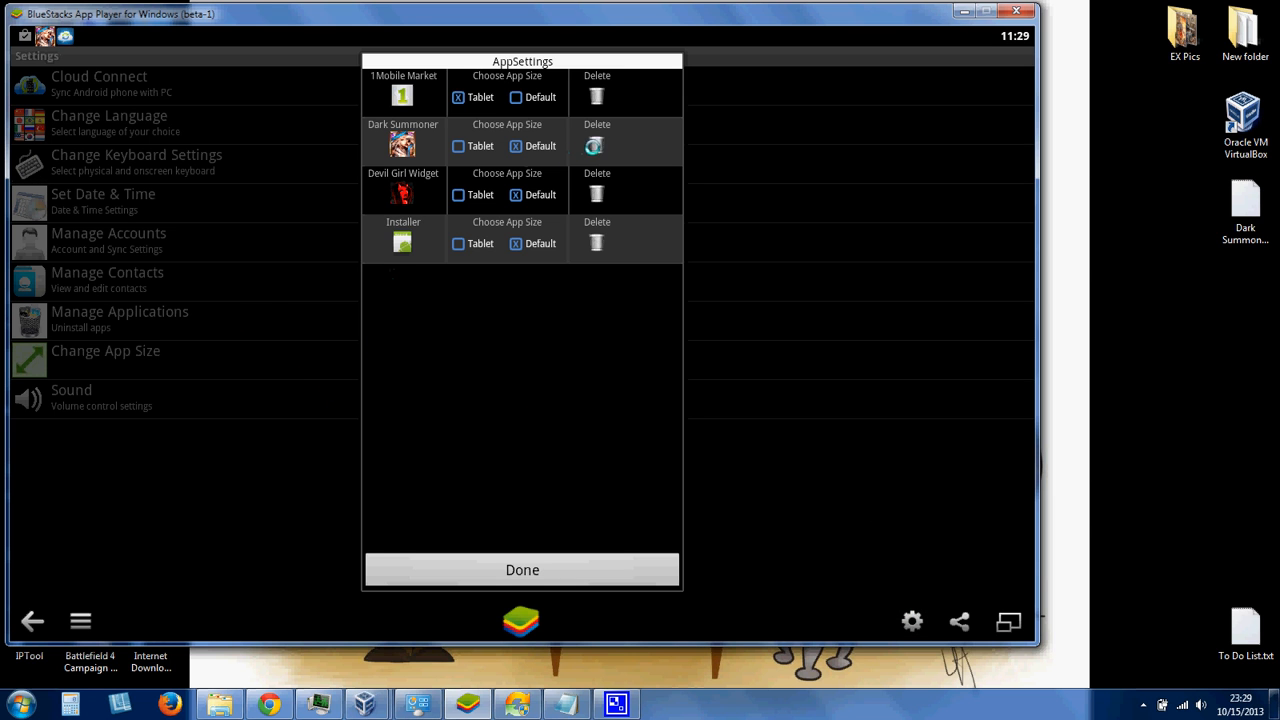
left_click(521, 569)
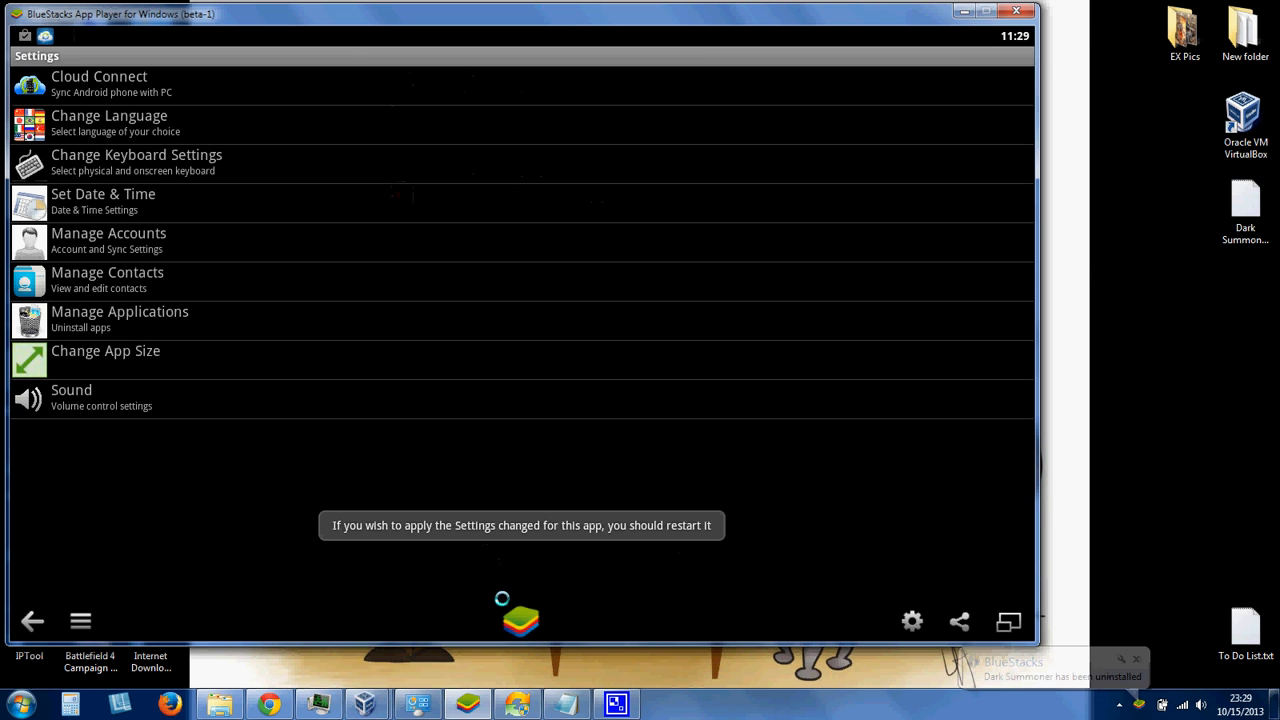
left_click(32, 621)
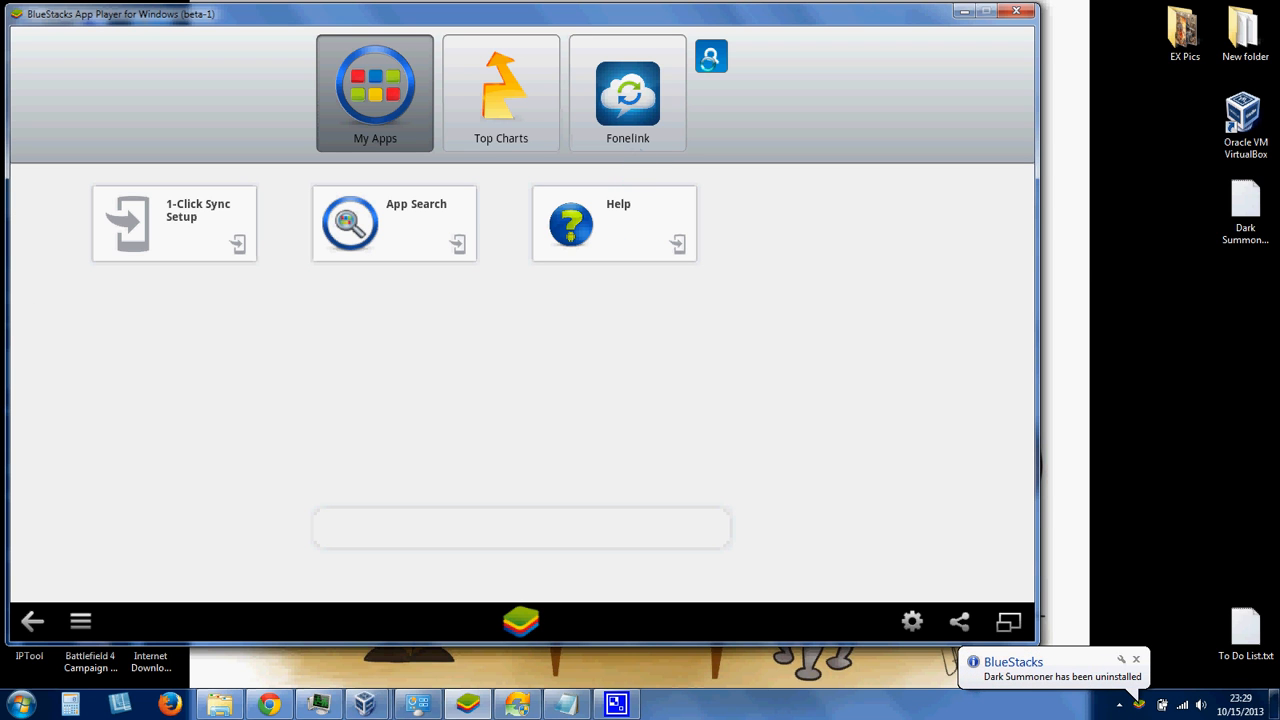
Search BlueStacks for 'dark summoner' and install Dark Summoner from the store chooser
left_click(393, 222)
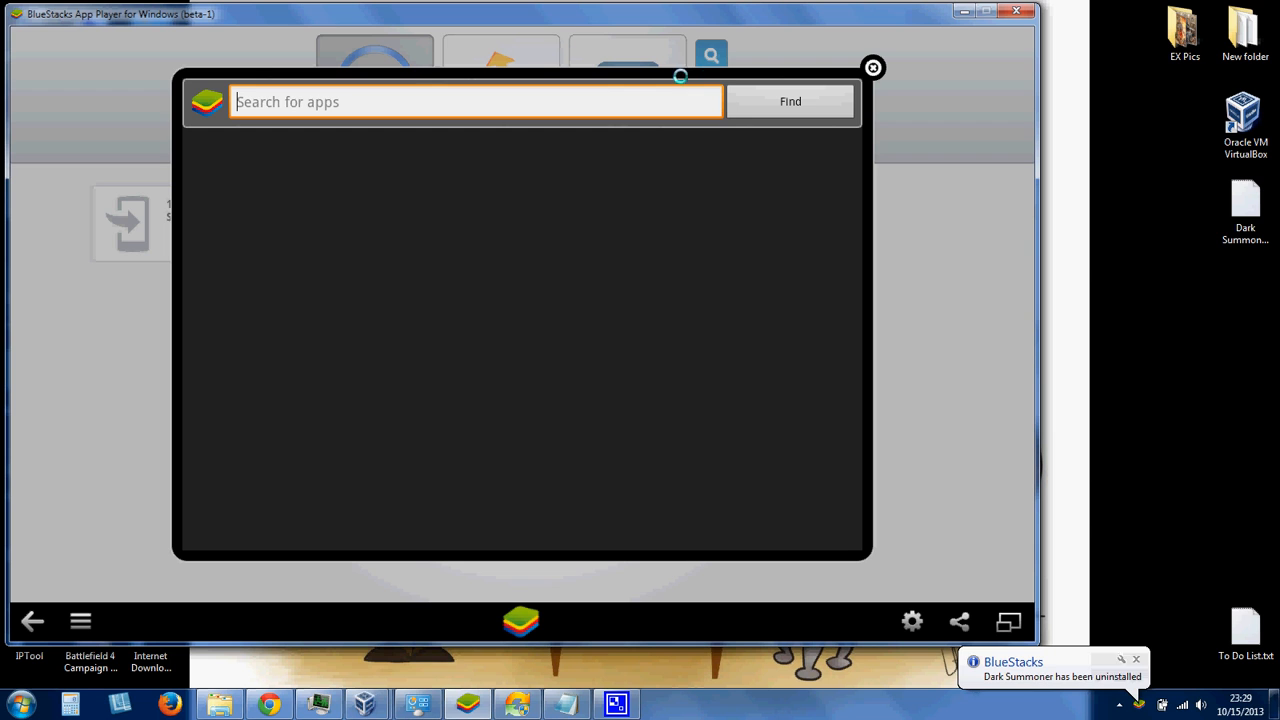
type("dark")
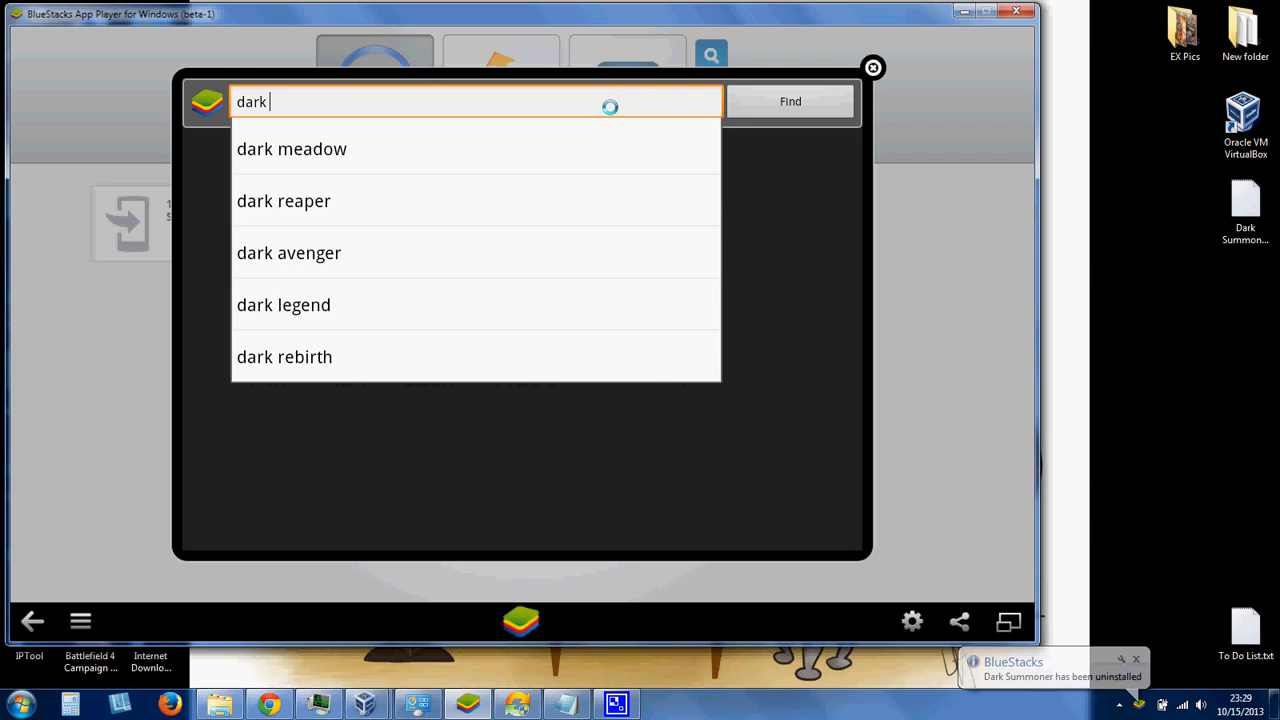
type("summoner")
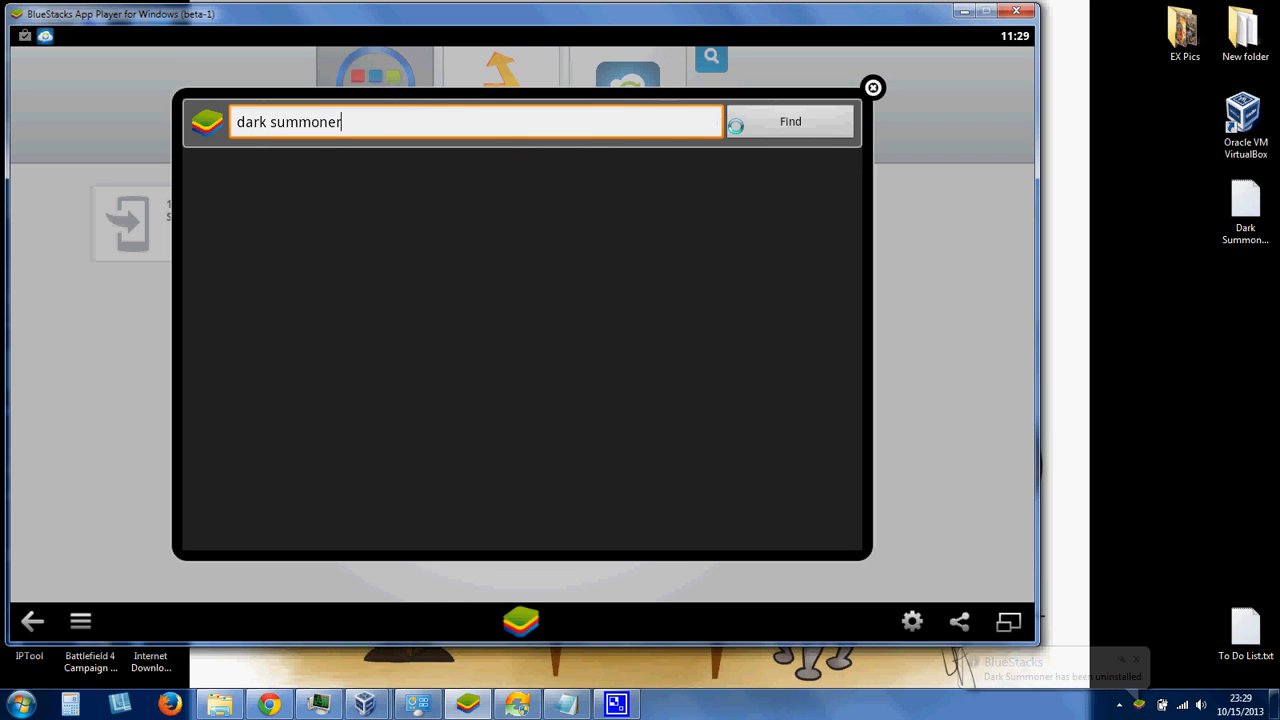
left_click(789, 121)
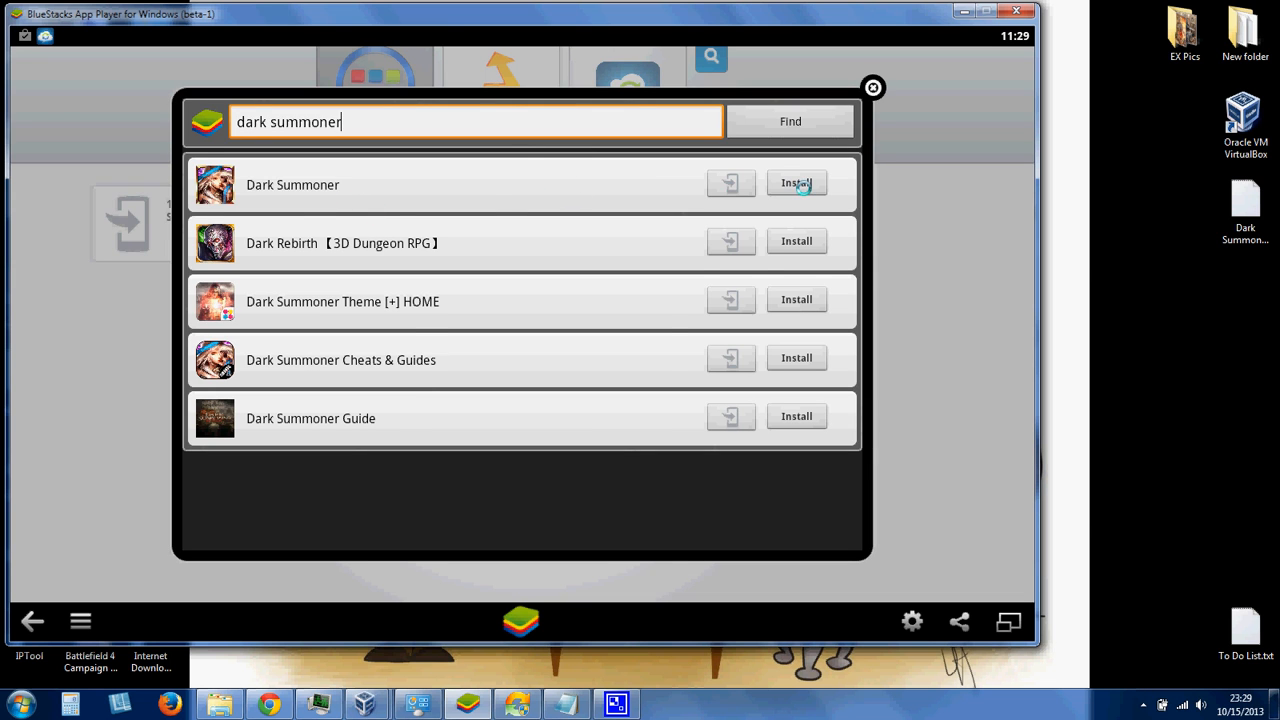
left_click(797, 182)
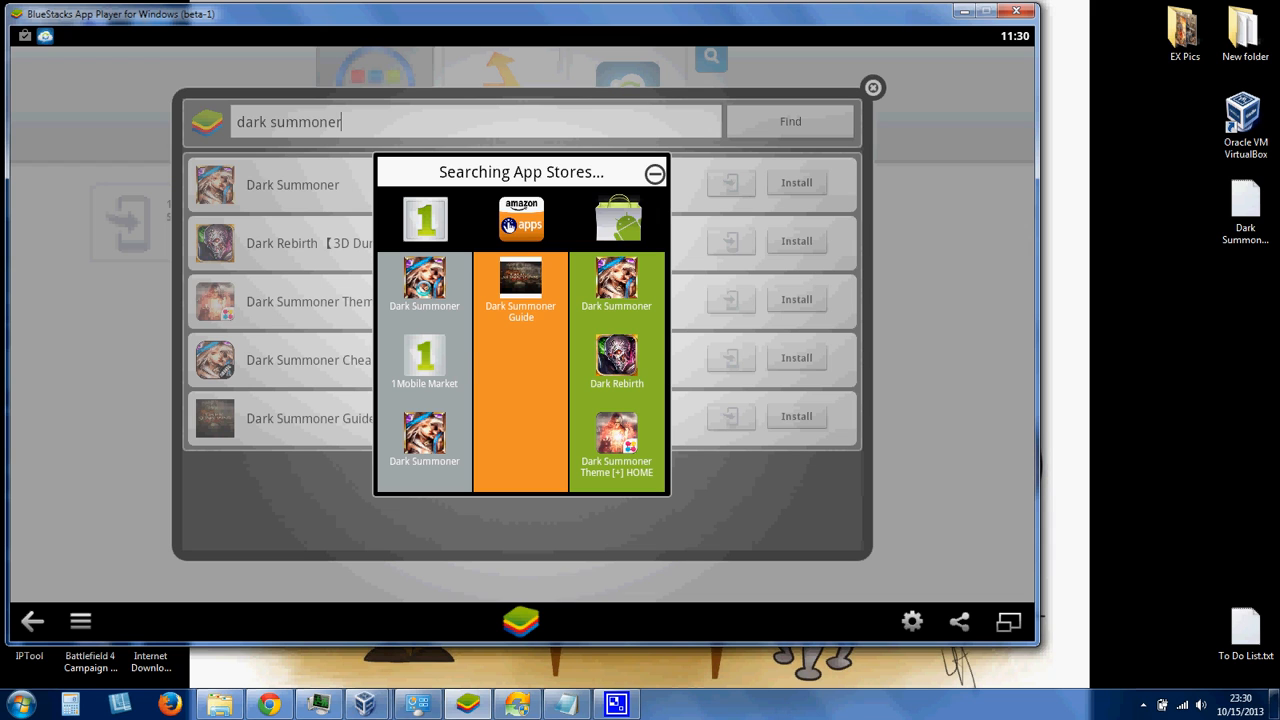
left_click(424, 280)
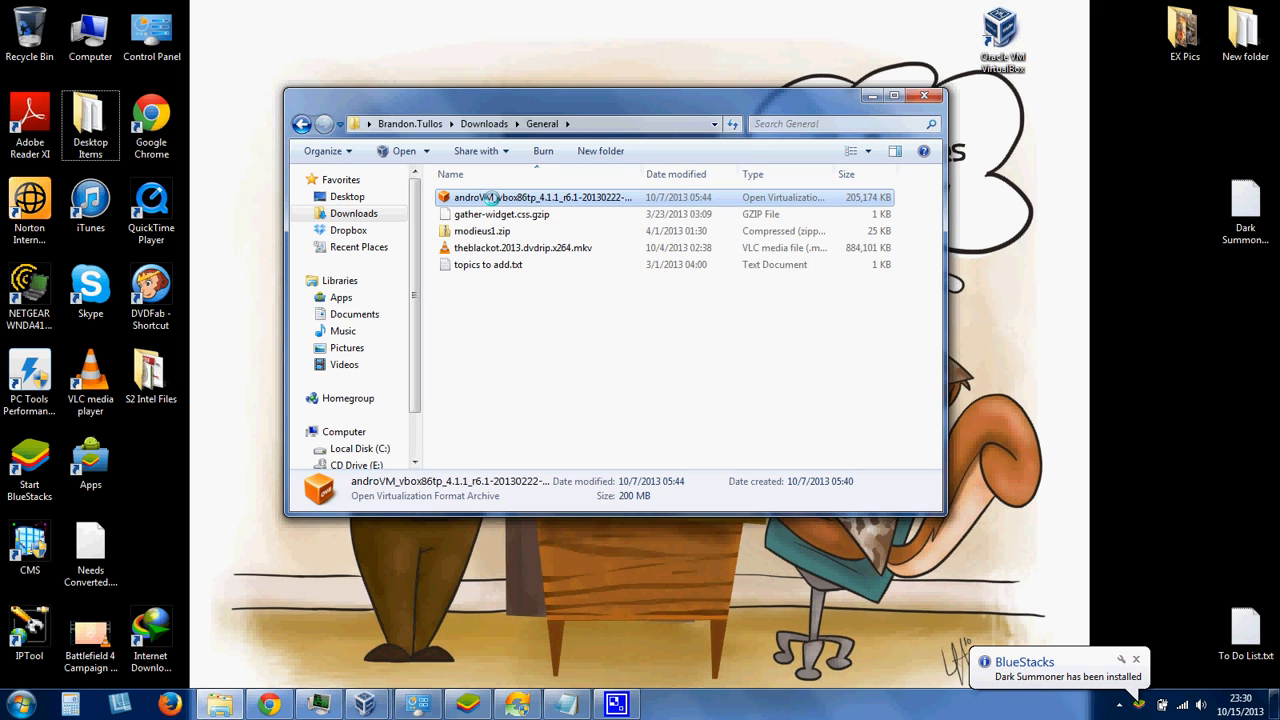
mouse_move(585, 205)
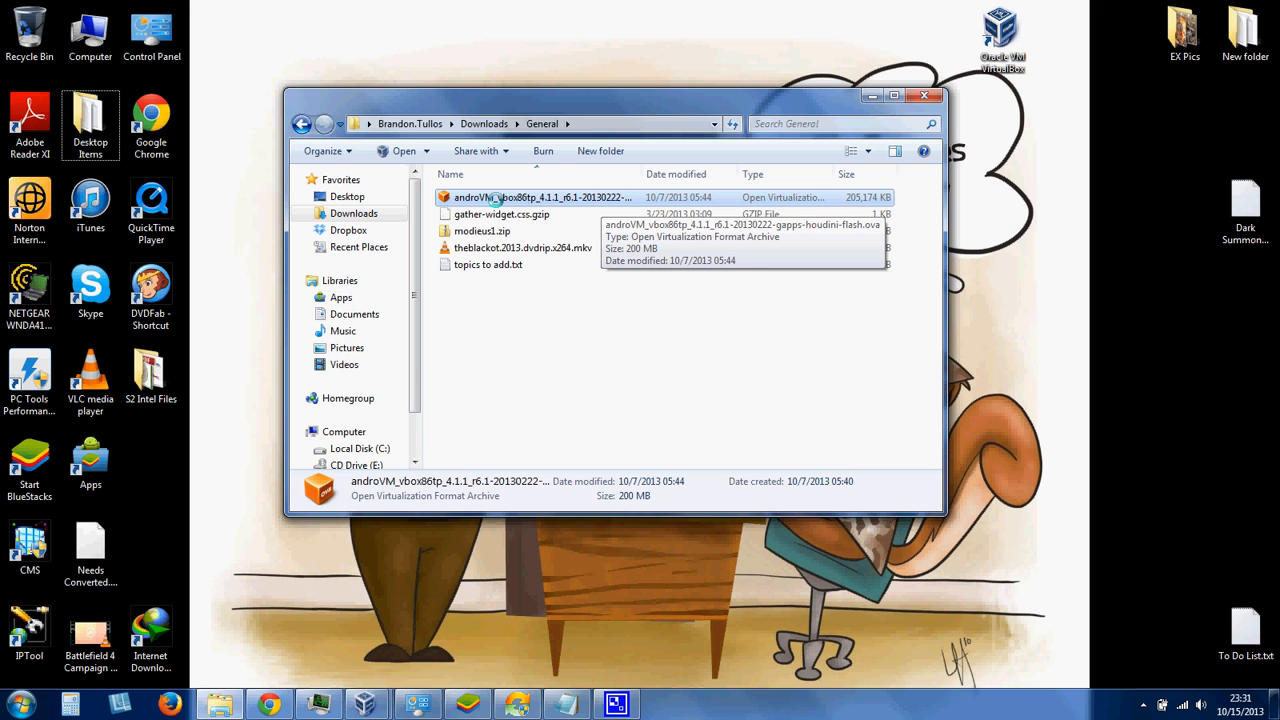
Select the androVM .ova appliance file in Downloads > General
left_click(545, 197)
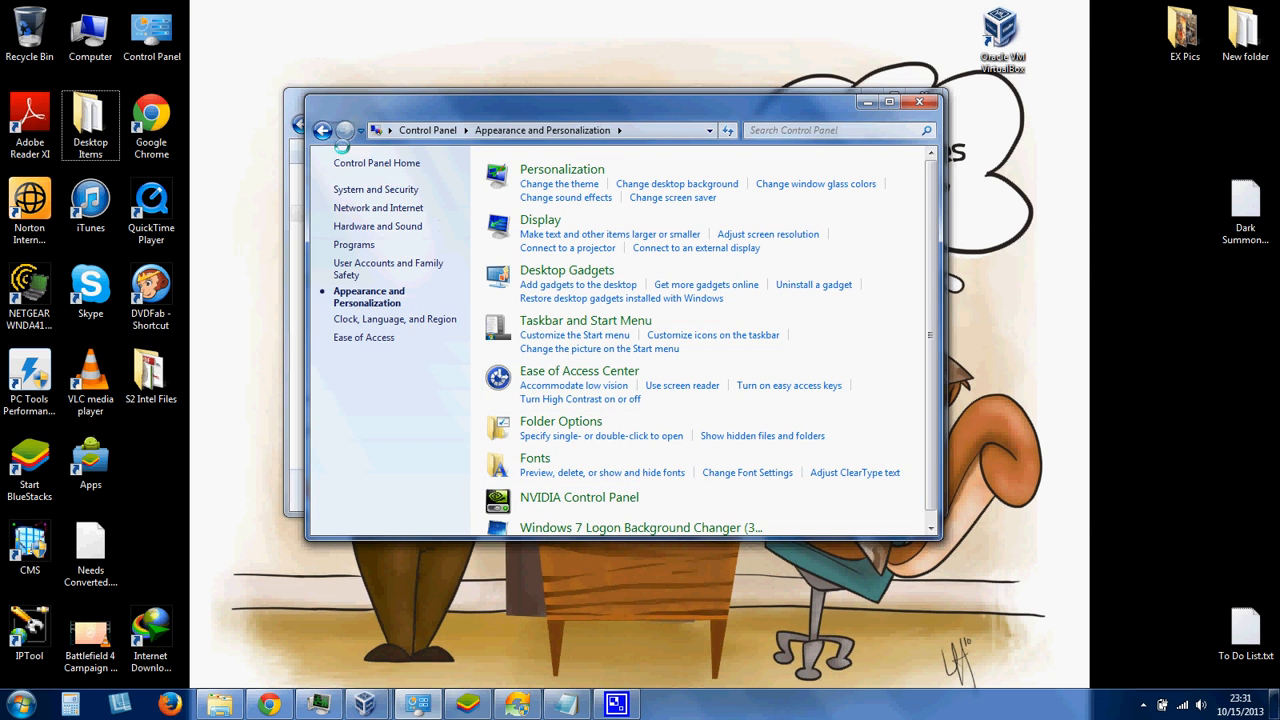
Enable Hide extensions for known file types in Folder Options and close Control Panel
left_click(323, 130)
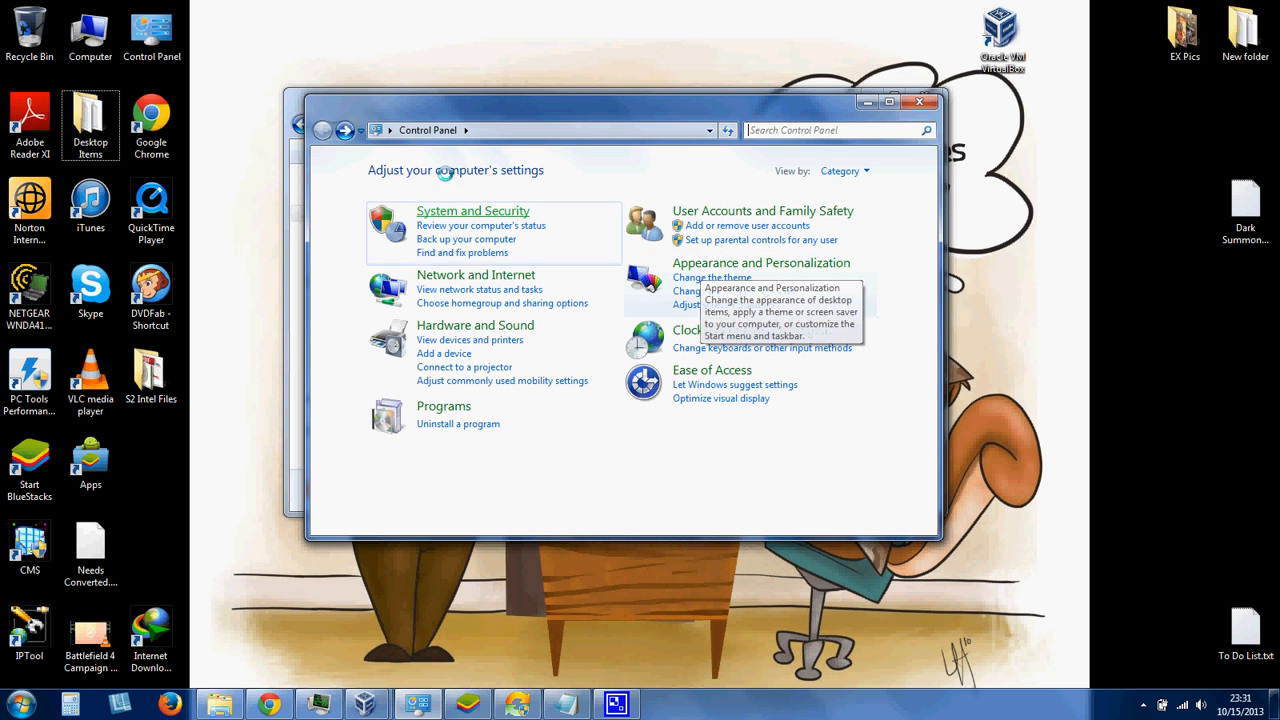
left_click(761, 262)
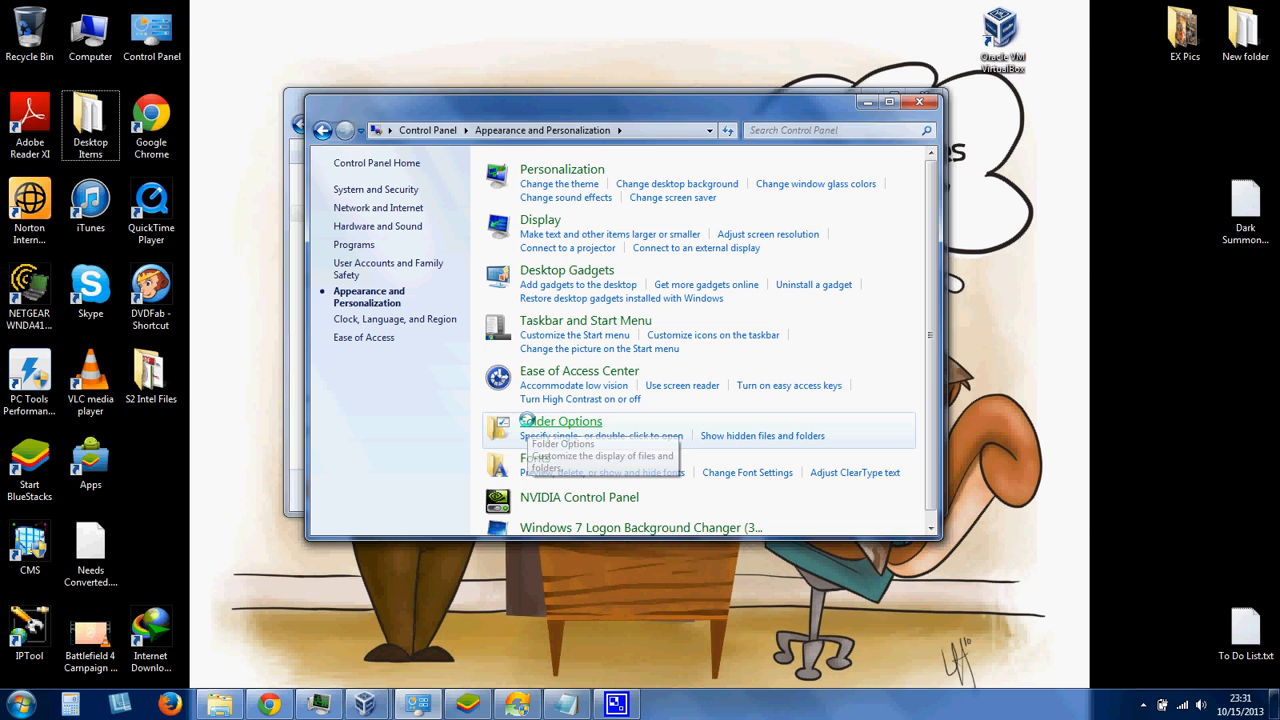
left_click(561, 420)
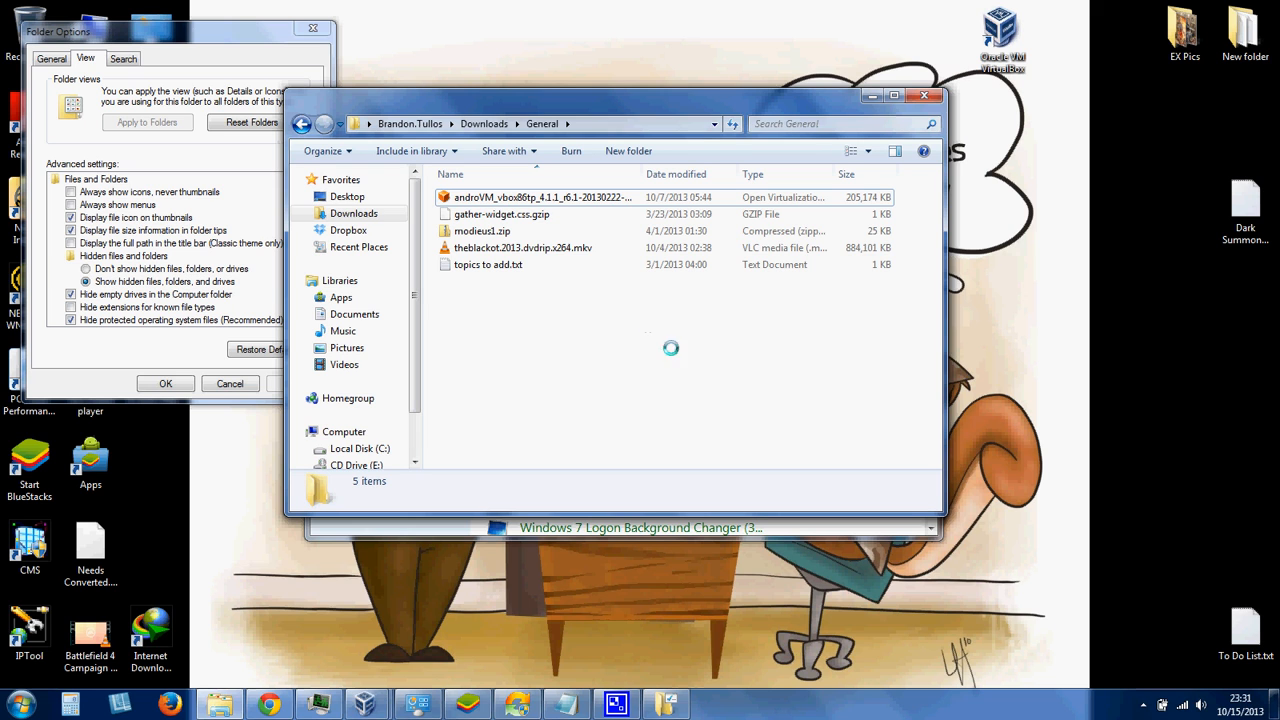
mouse_move(707, 362)
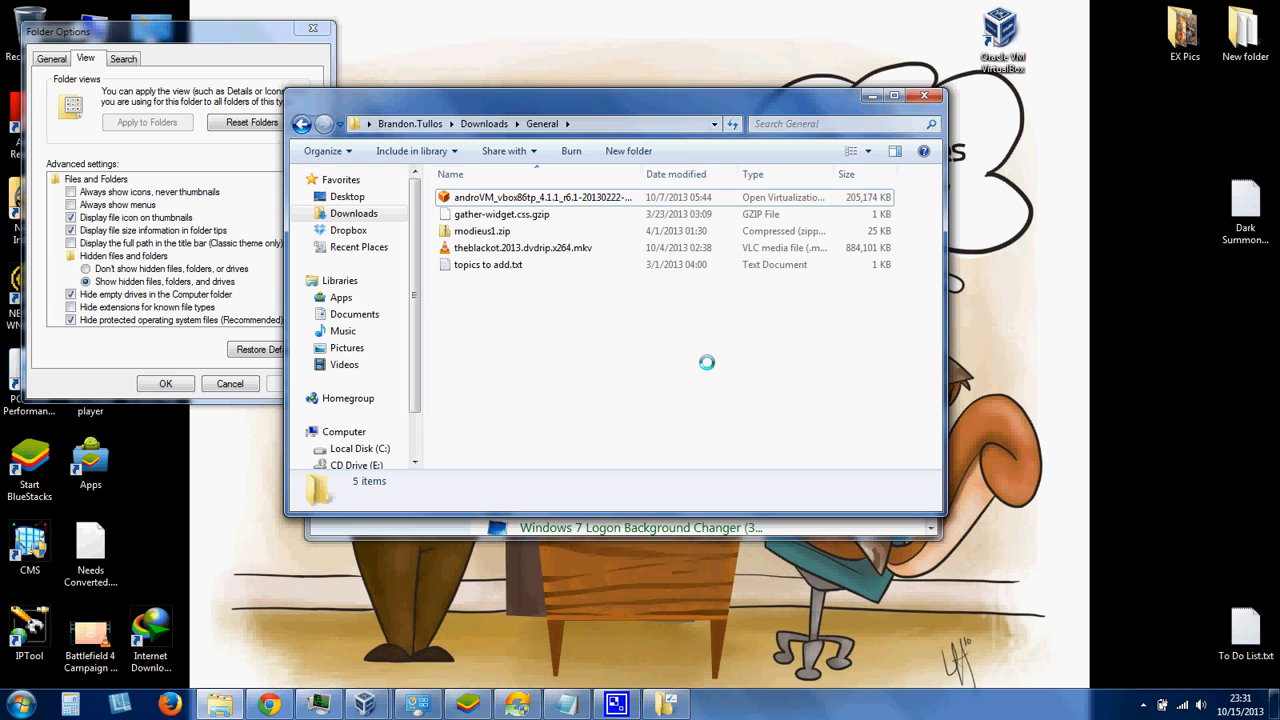
left_click(147, 307)
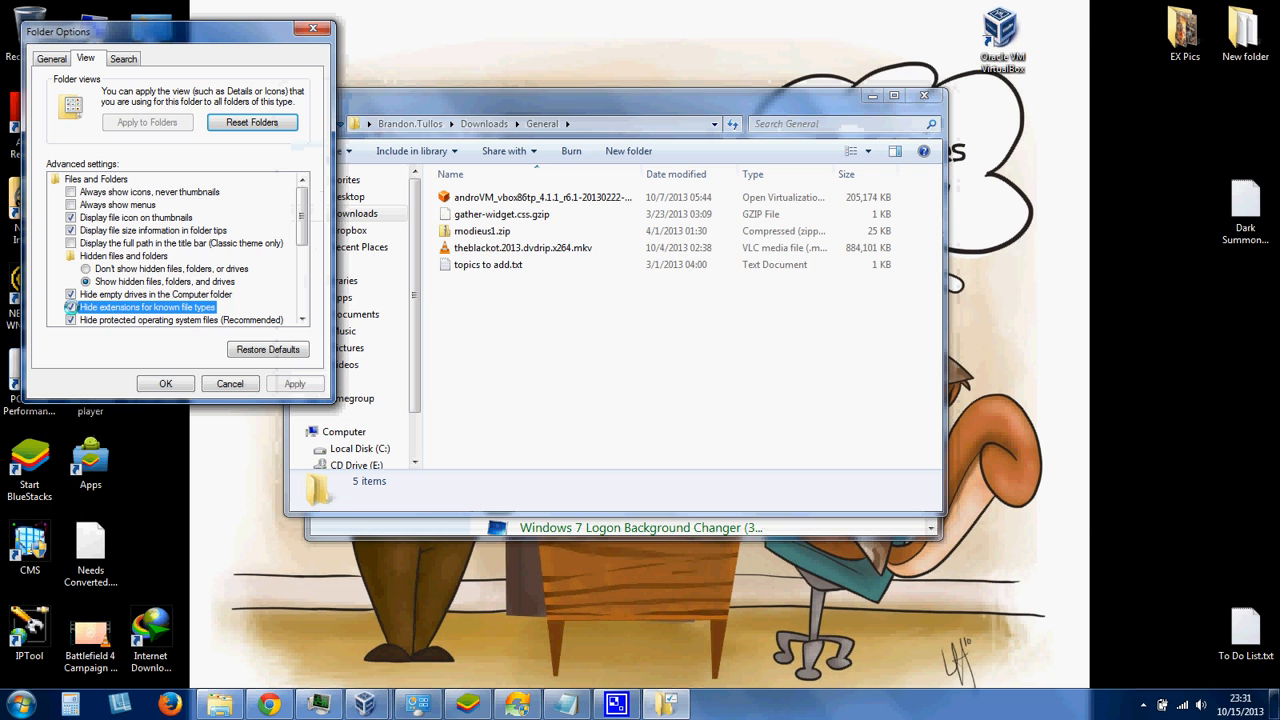
left_click(165, 383)
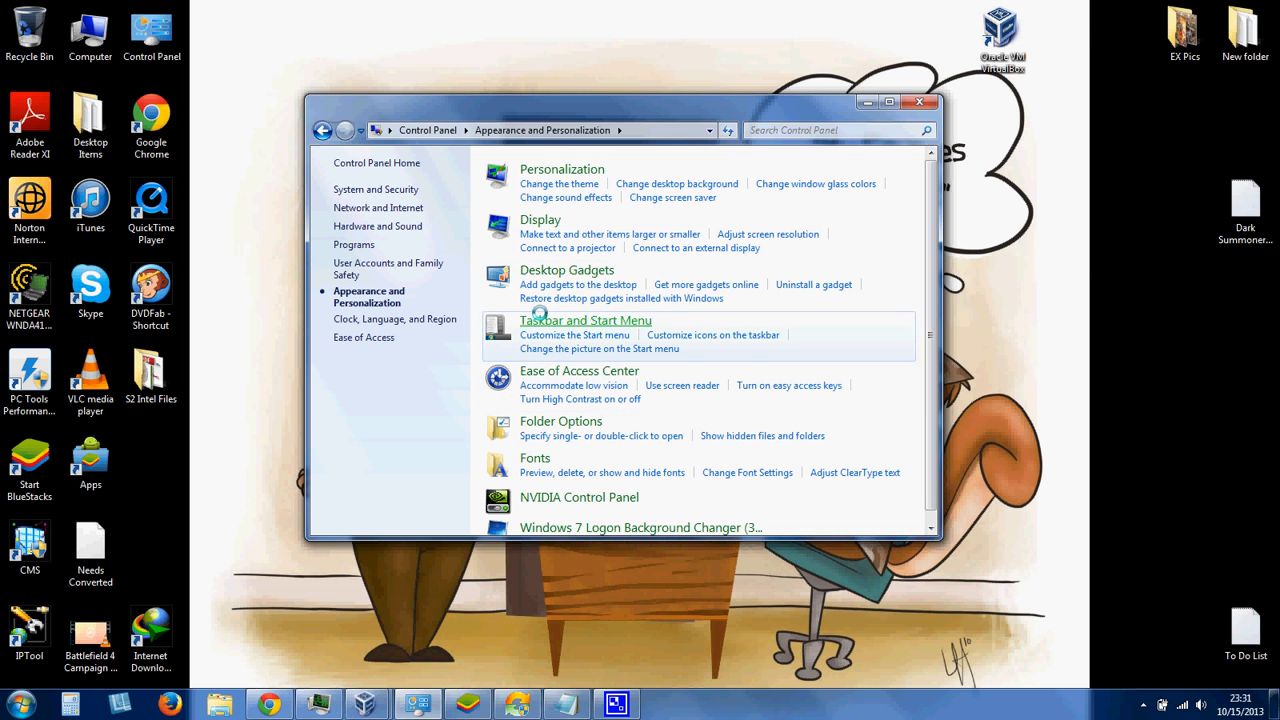
left_click(919, 102)
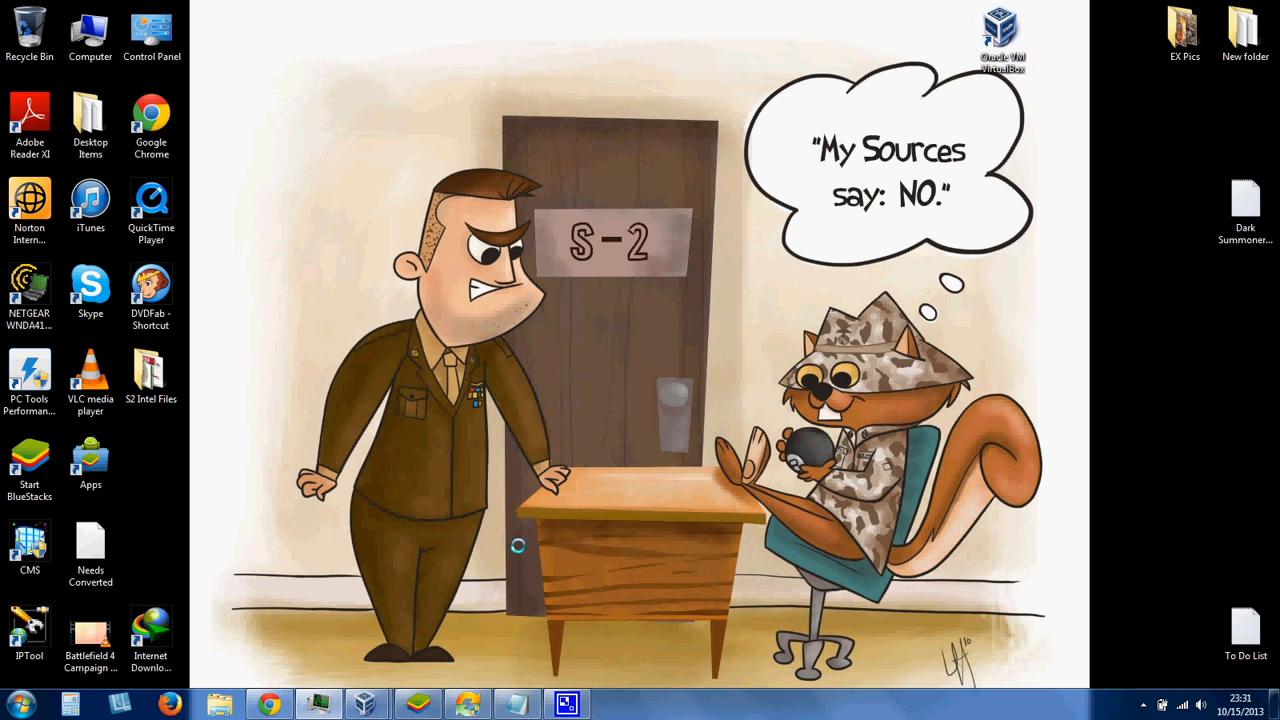
Start Import Appliance in VirtualBox with the androVM .ova file selected
double_click(1002, 30)
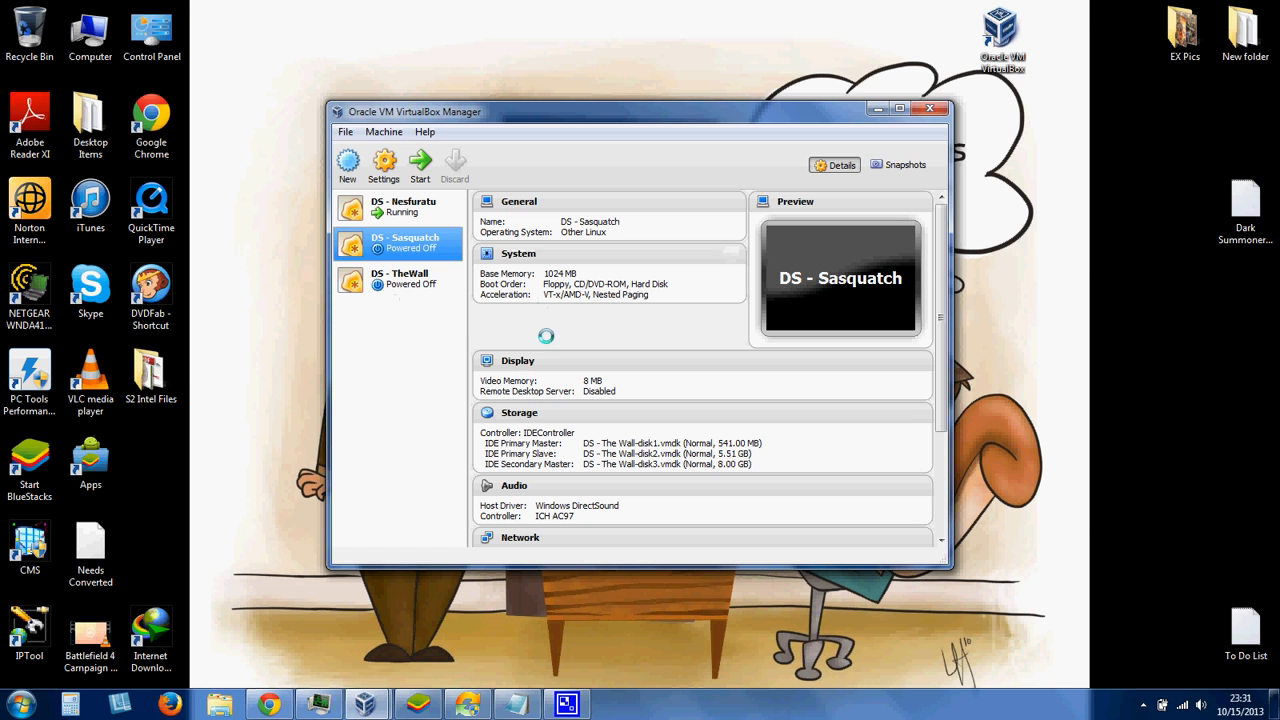
left_click(345, 131)
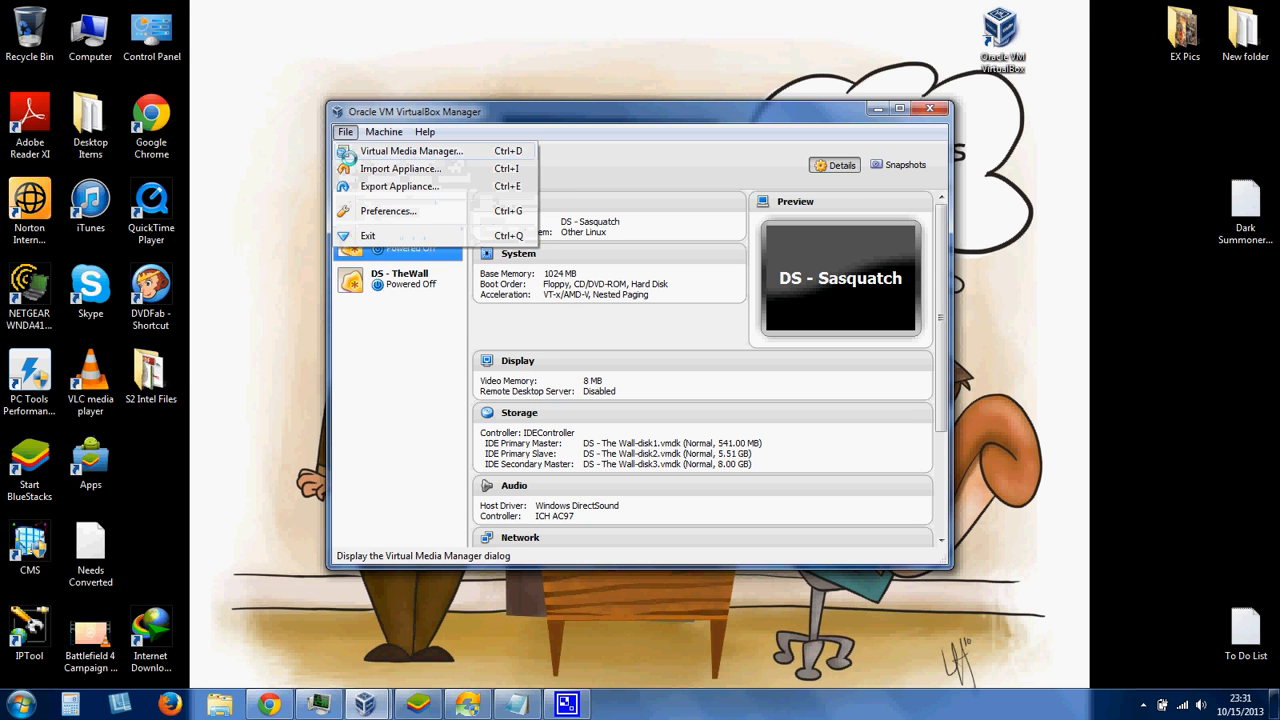
left_click(400, 168)
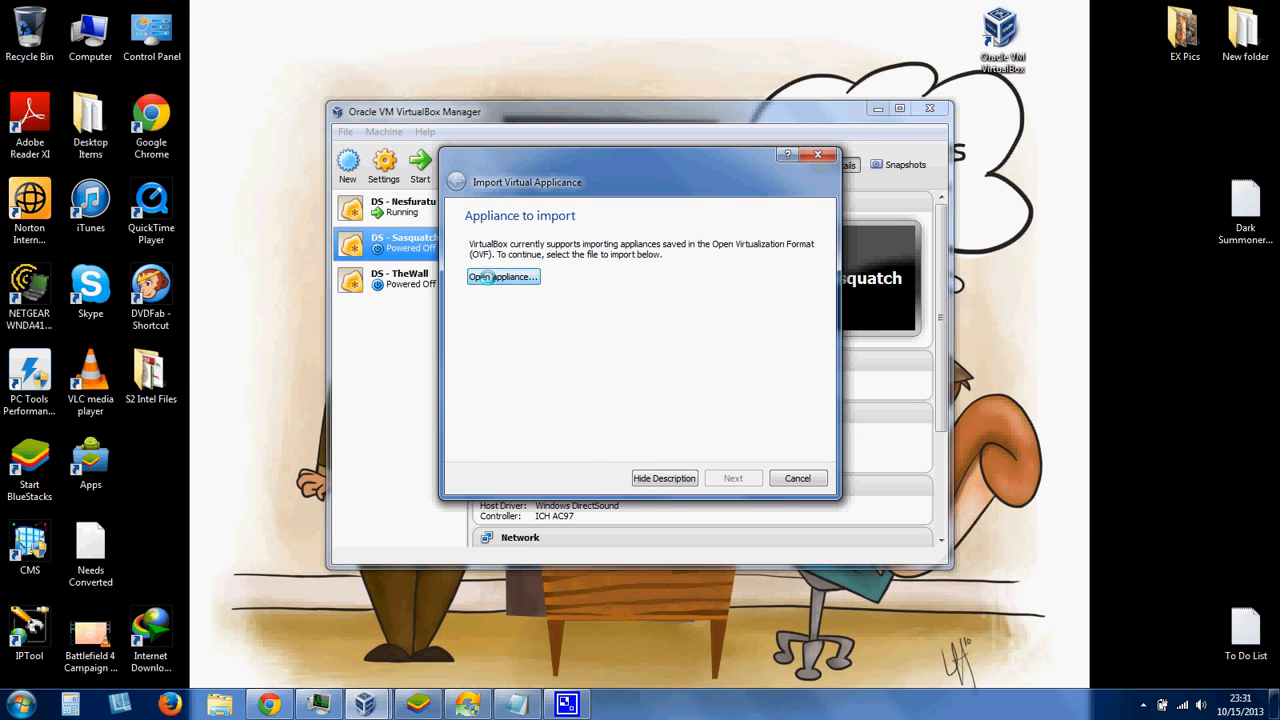
left_click(503, 276)
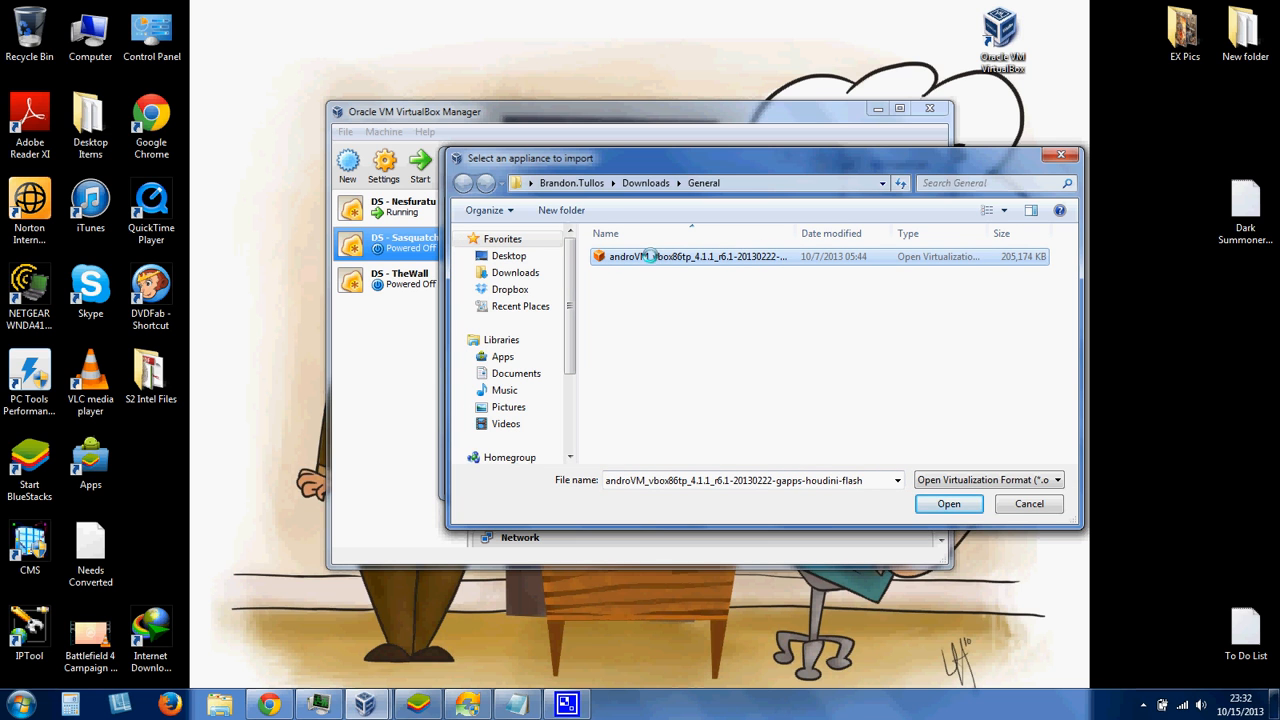
left_click(947, 503)
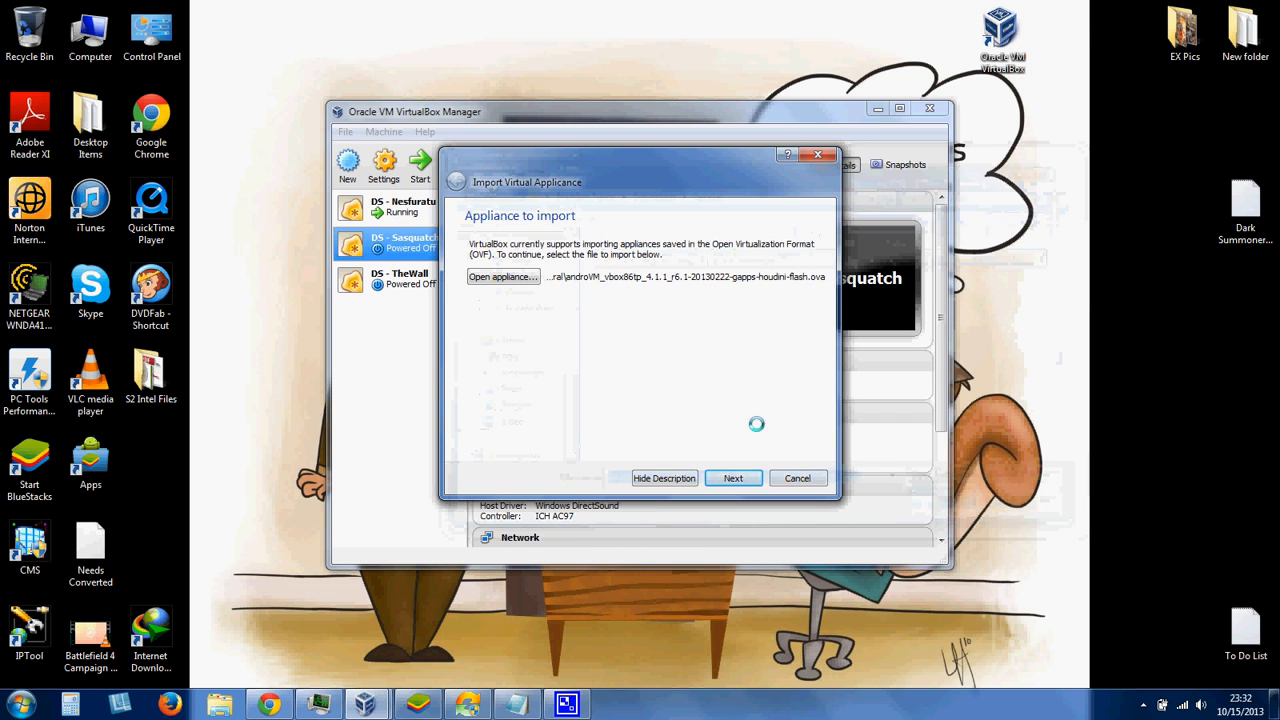
left_click(732, 477)
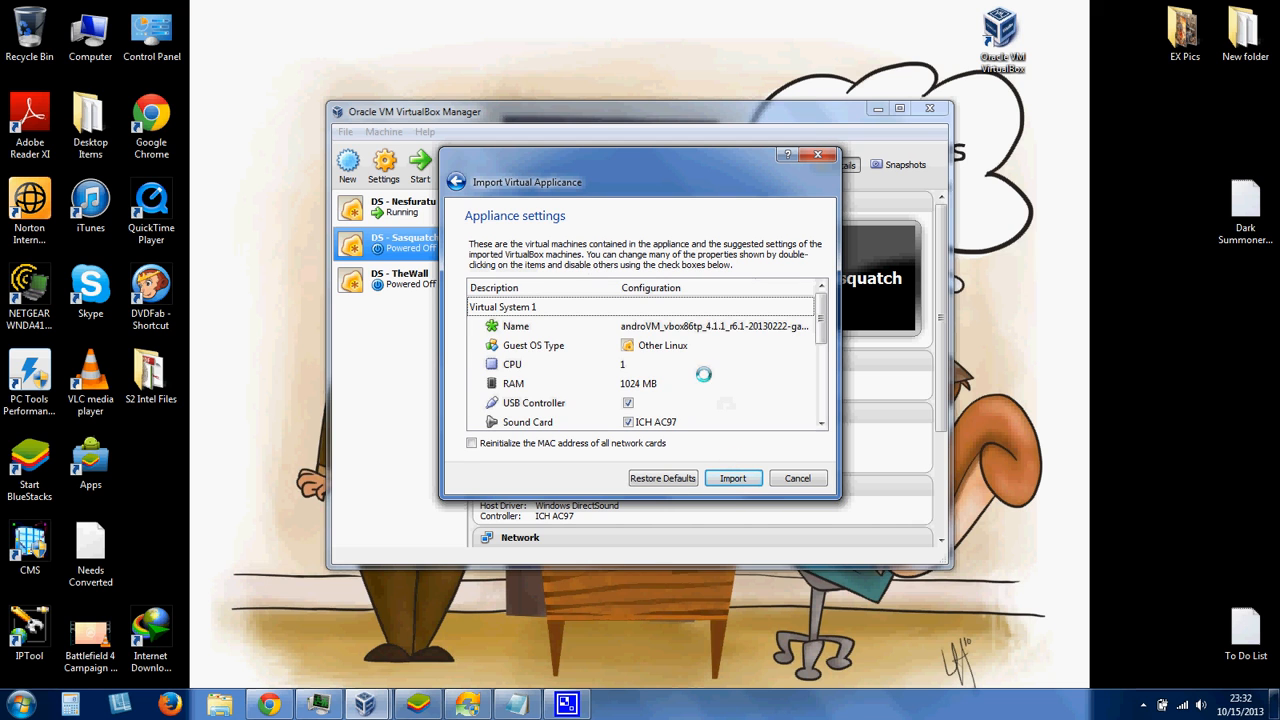
Rename the imported machine to 'New Account' and begin the import
left_click(640, 326)
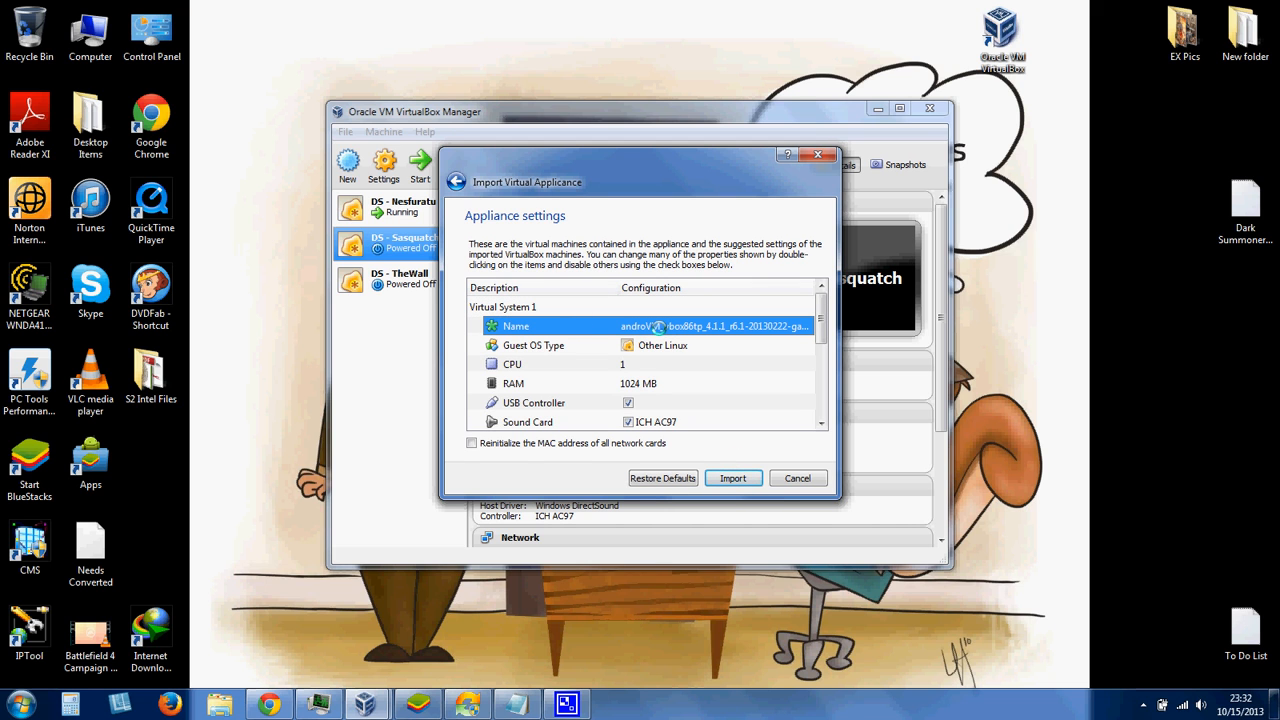
double_click(714, 326)
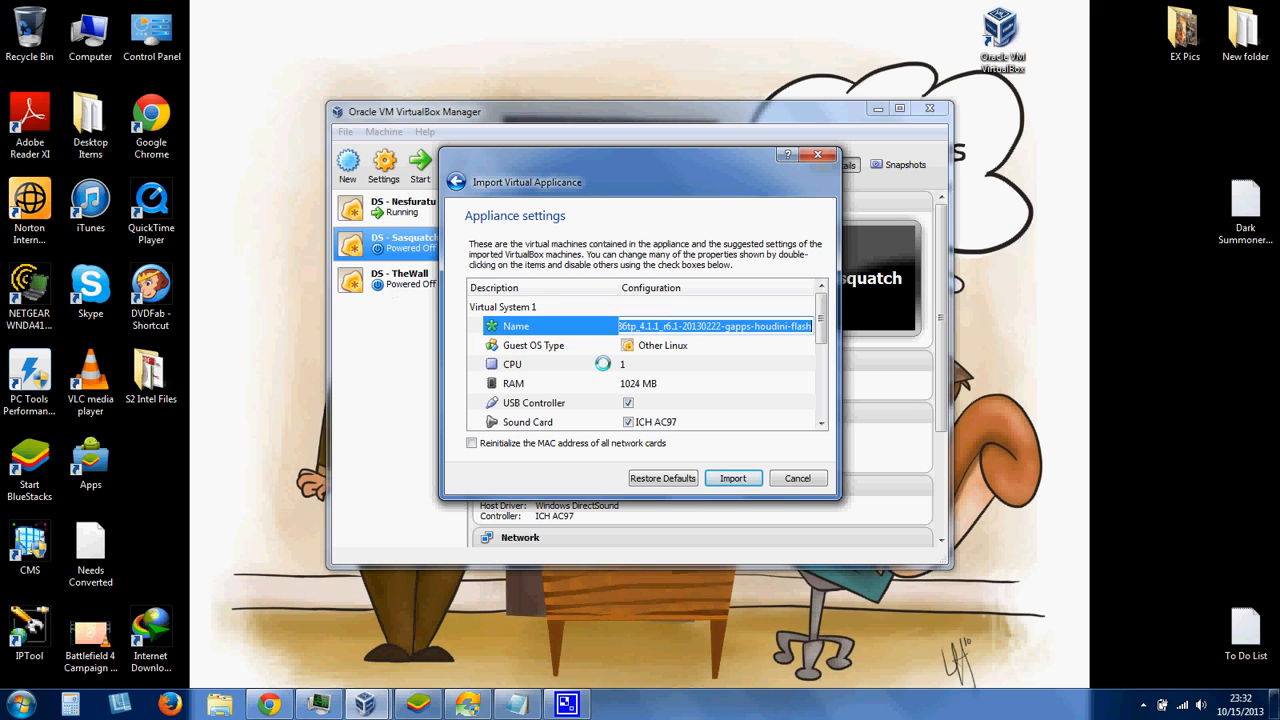
type("New")
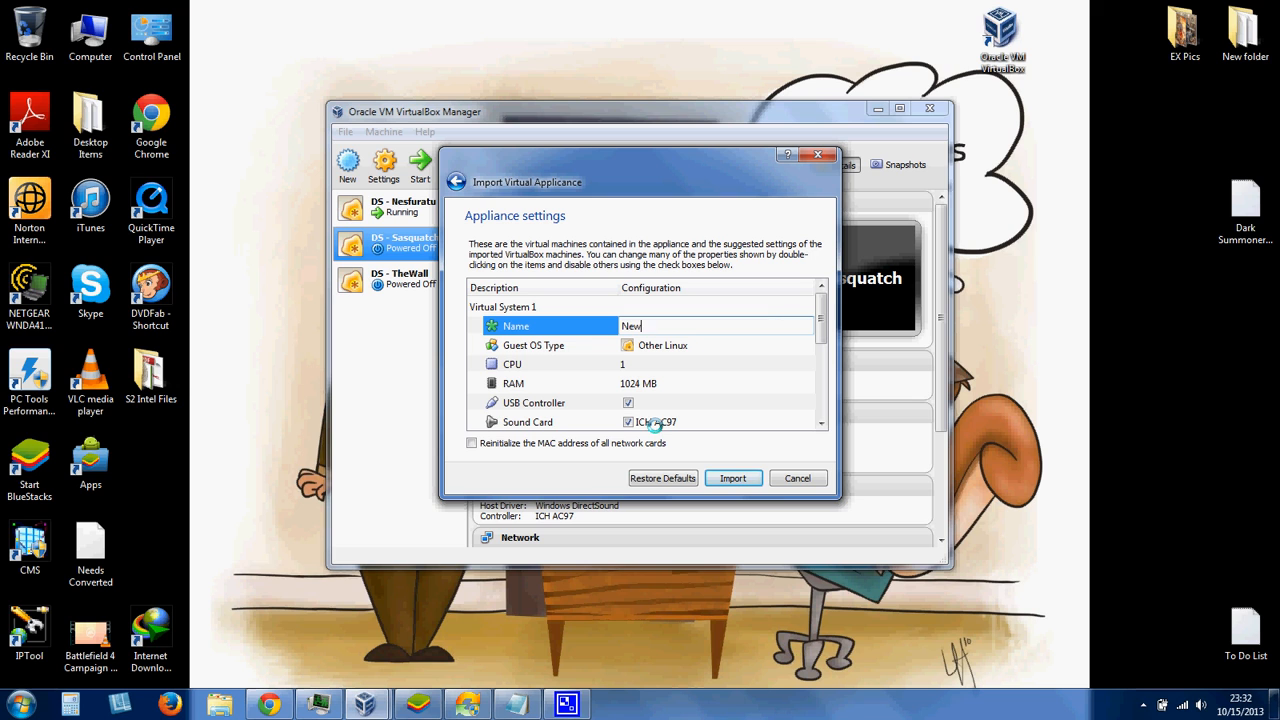
type("Account")
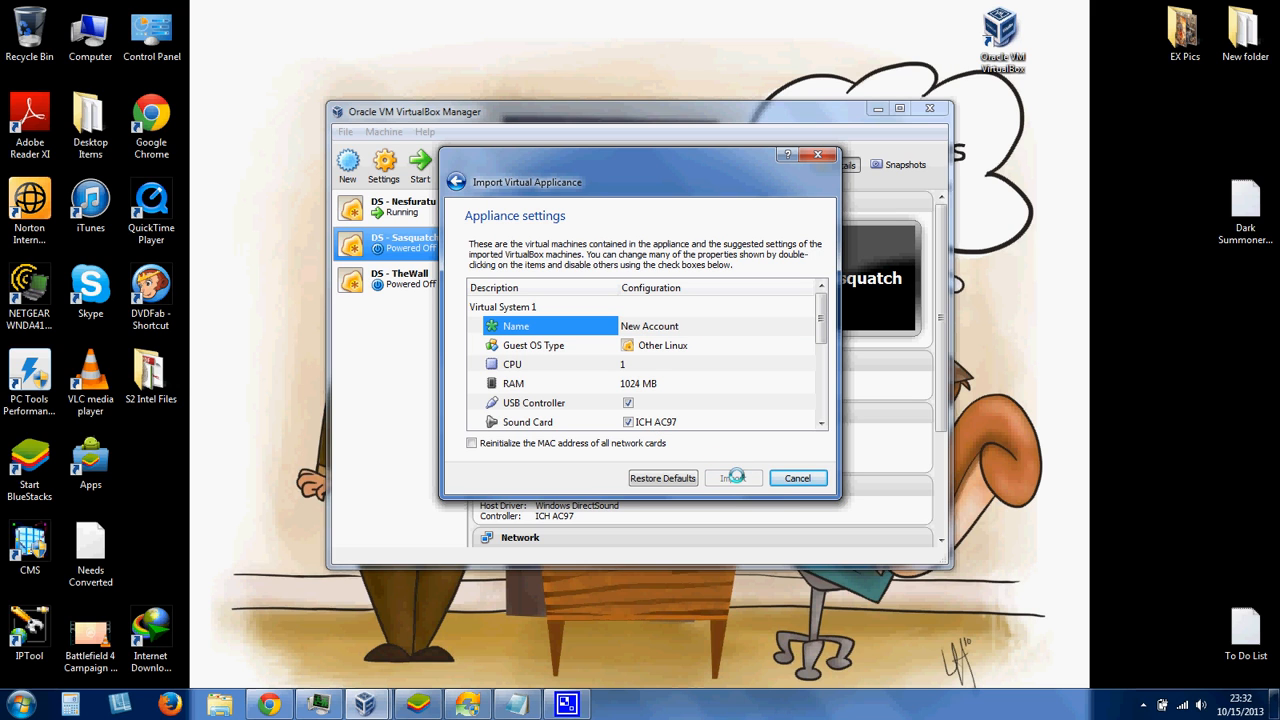
left_click(733, 478)
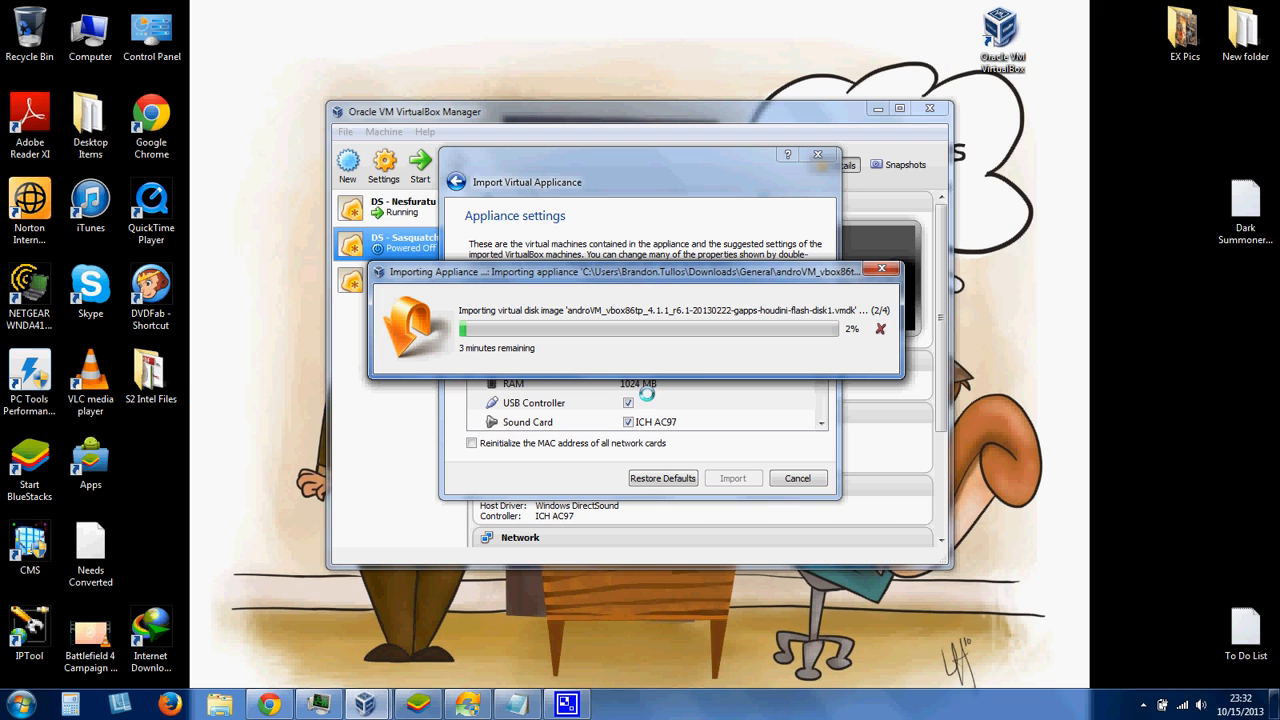
mouse_move(756, 305)
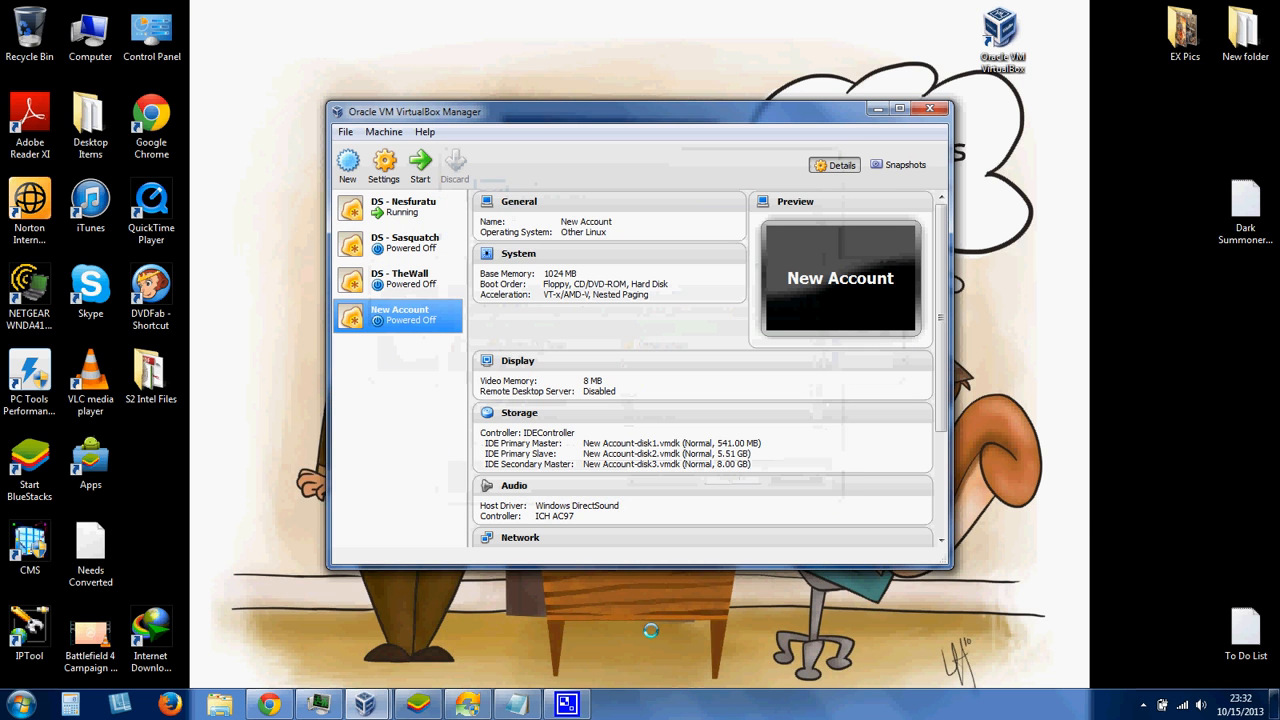
Start the New Account virtual machine and let Android boot
left_click(398, 207)
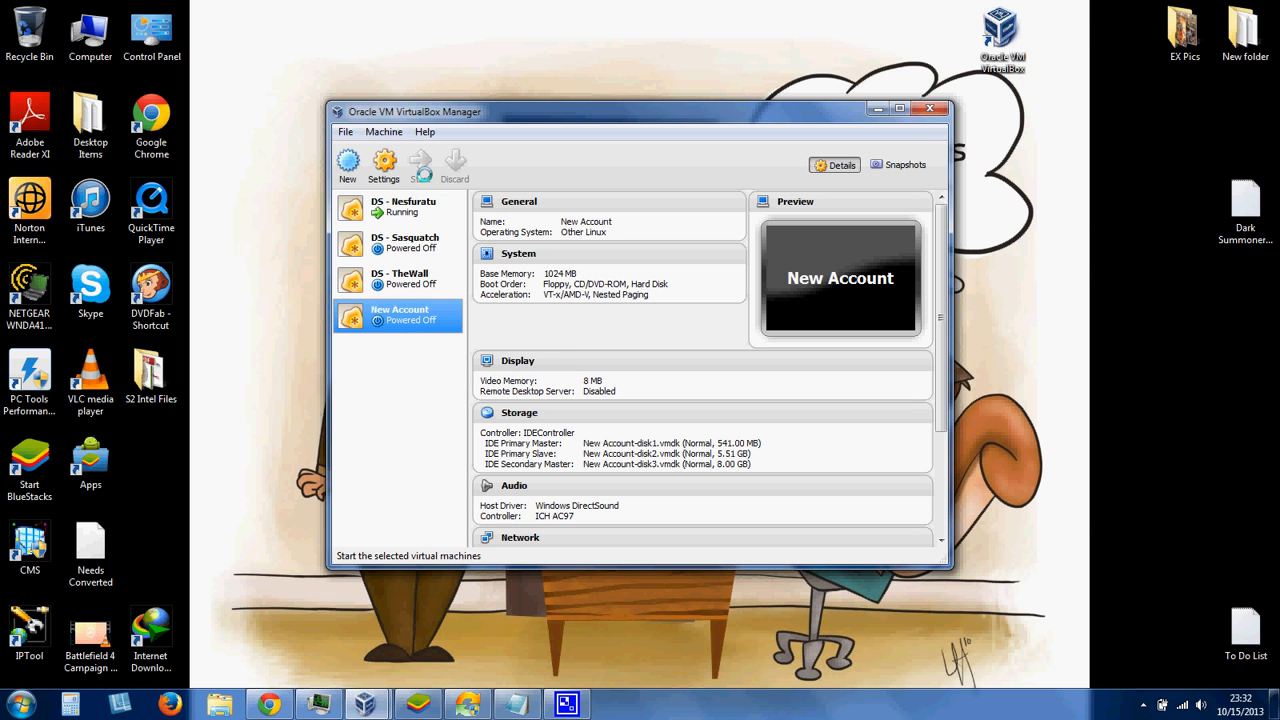
left_click(419, 165)
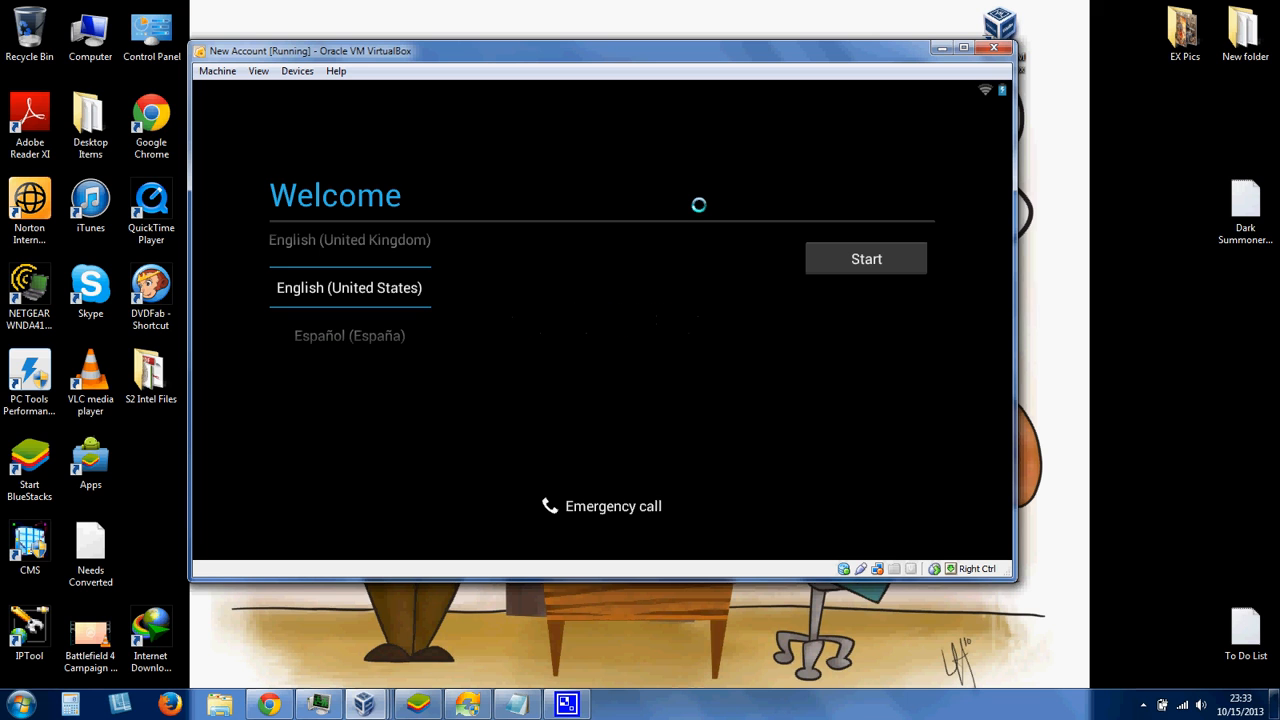
mouse_move(855, 129)
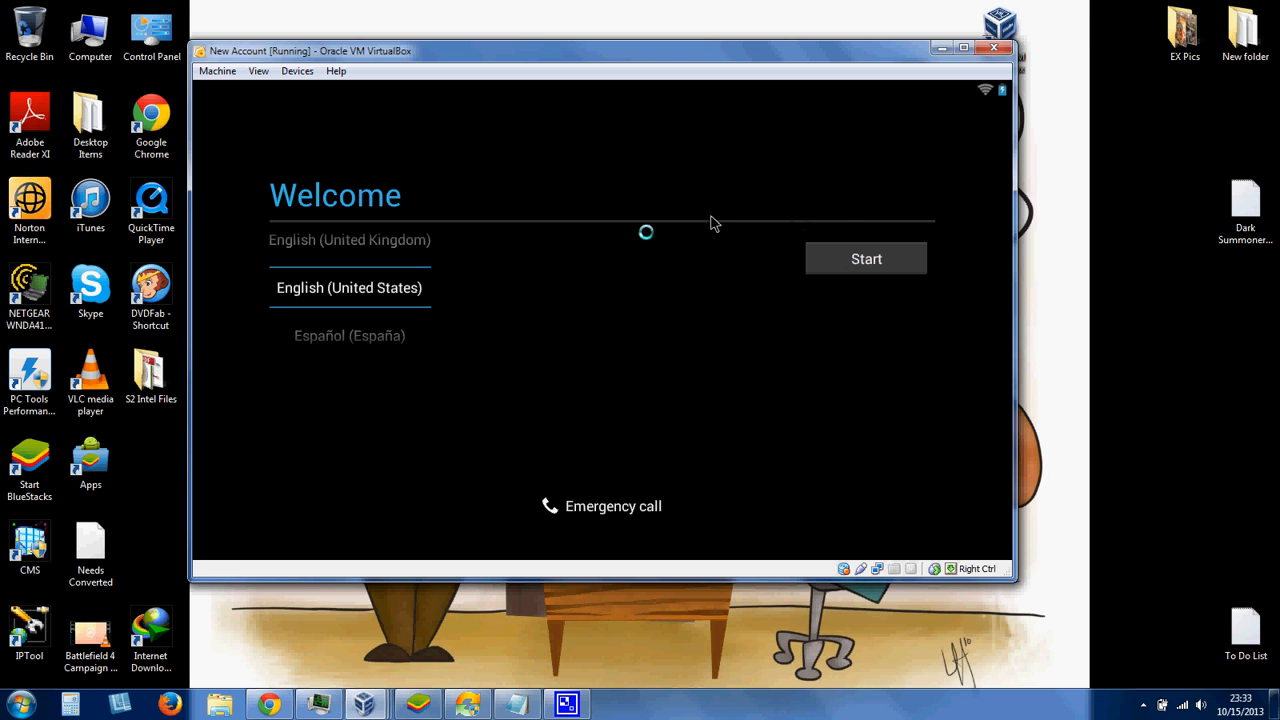
Begin Android setup in English (United States) and answer Yes to Got Google?
left_click(865, 258)
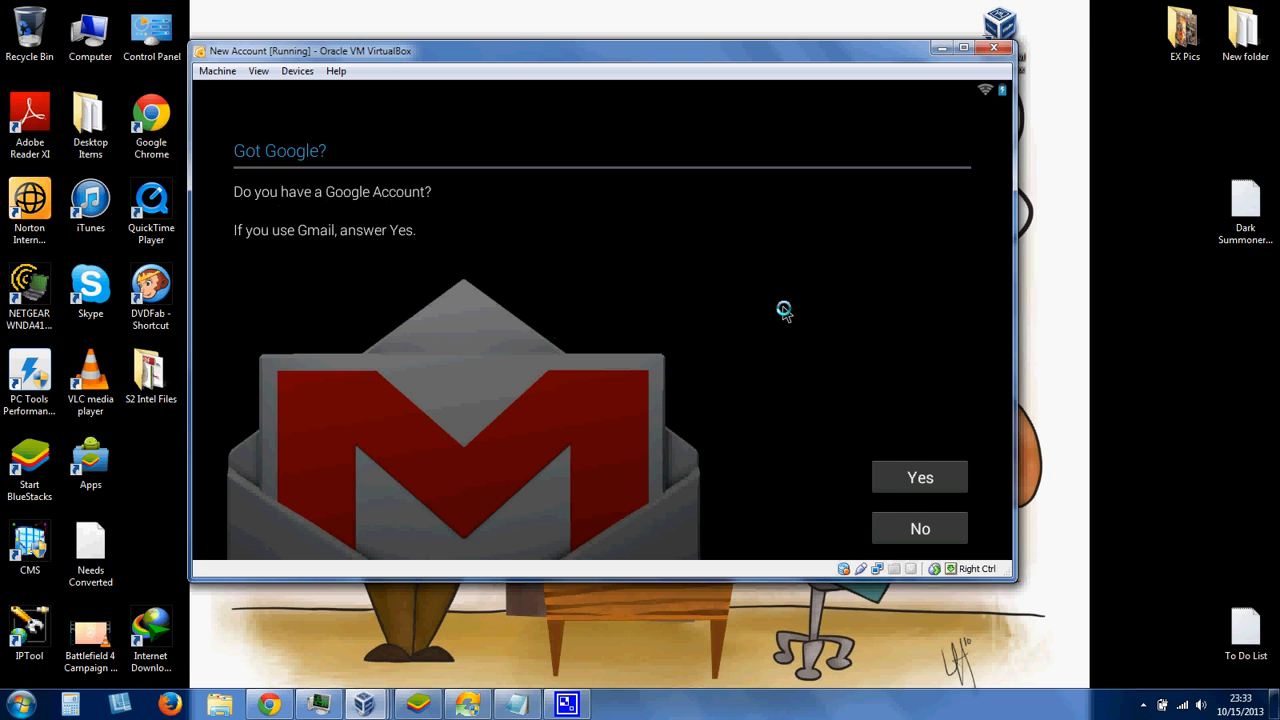
mouse_move(240, 194)
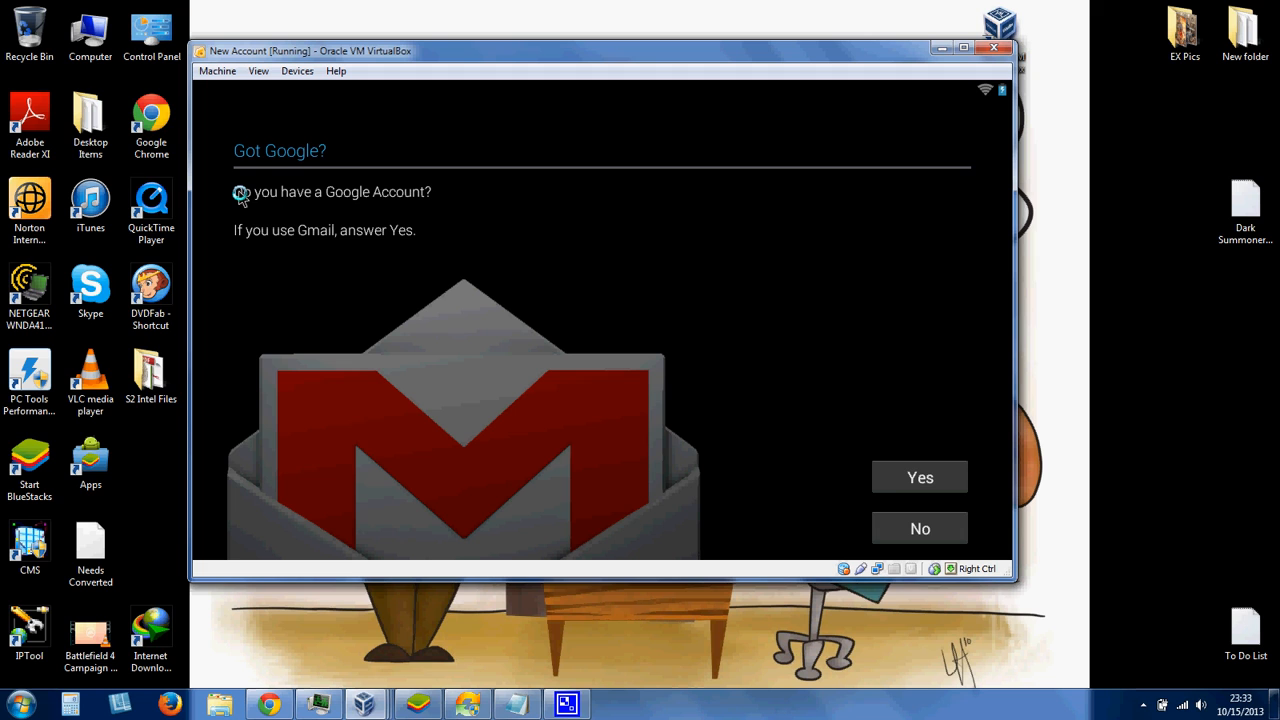
mouse_move(303, 193)
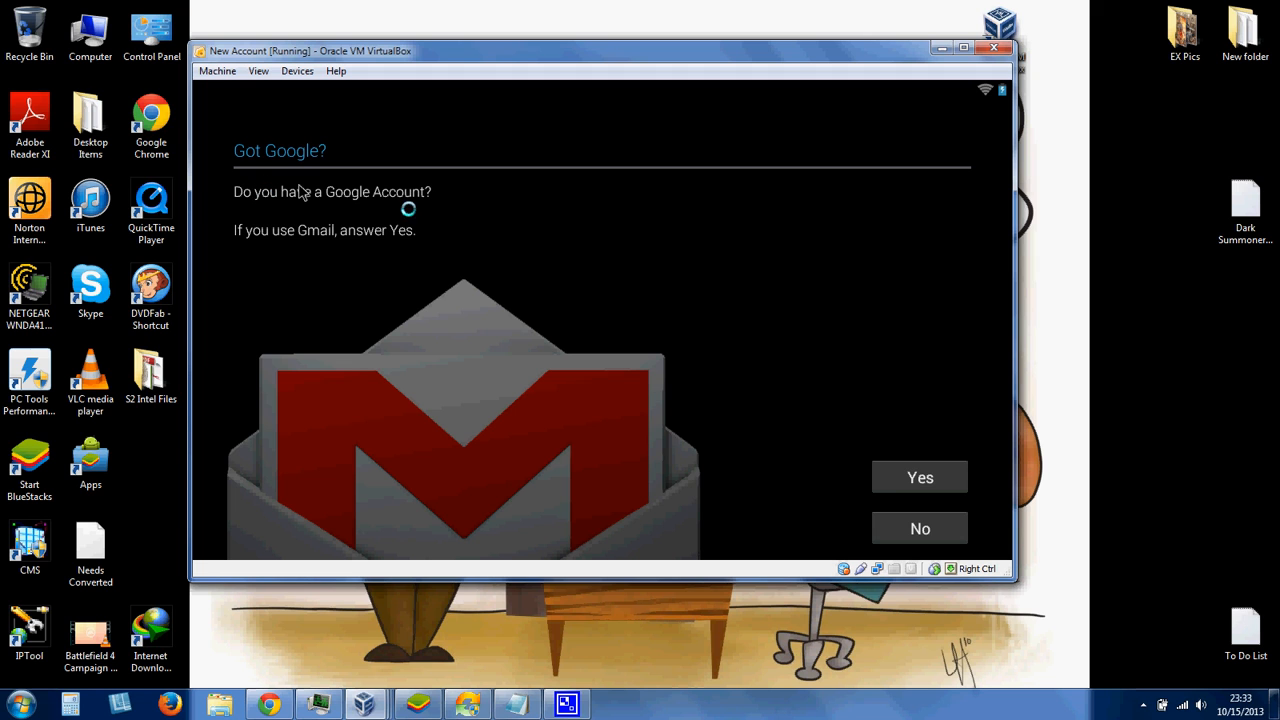
mouse_move(870, 430)
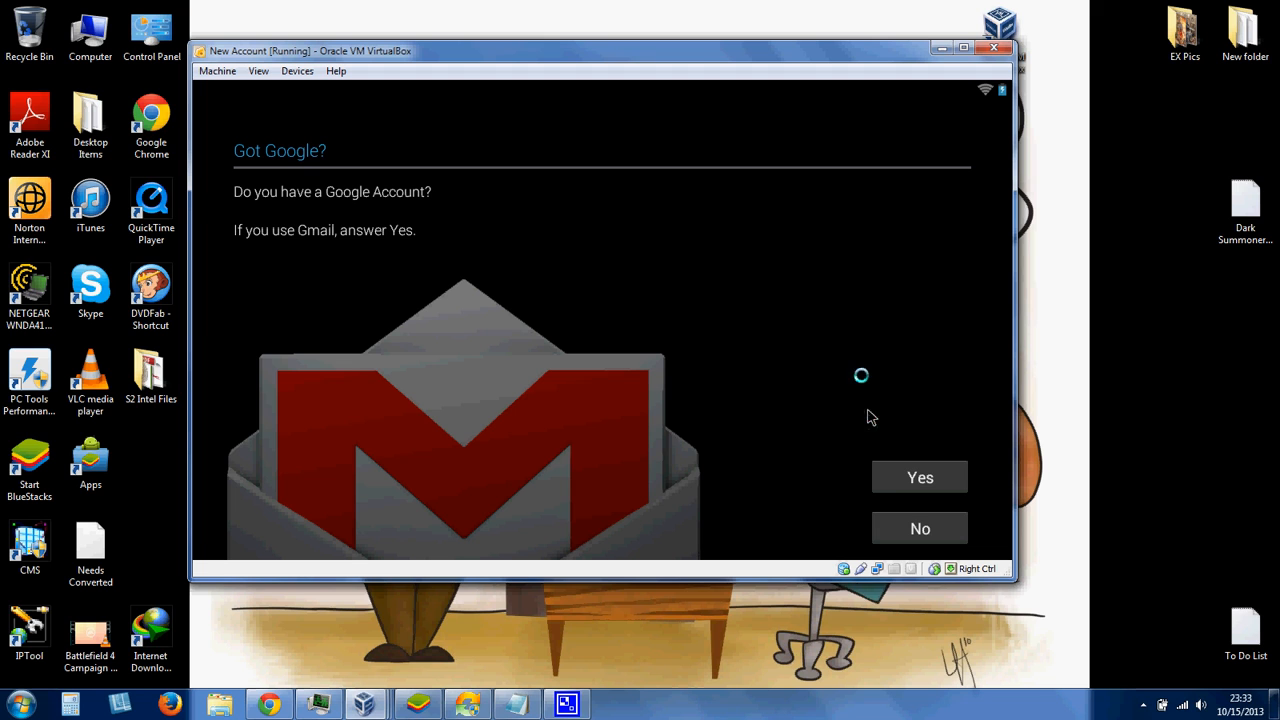
mouse_move(851, 368)
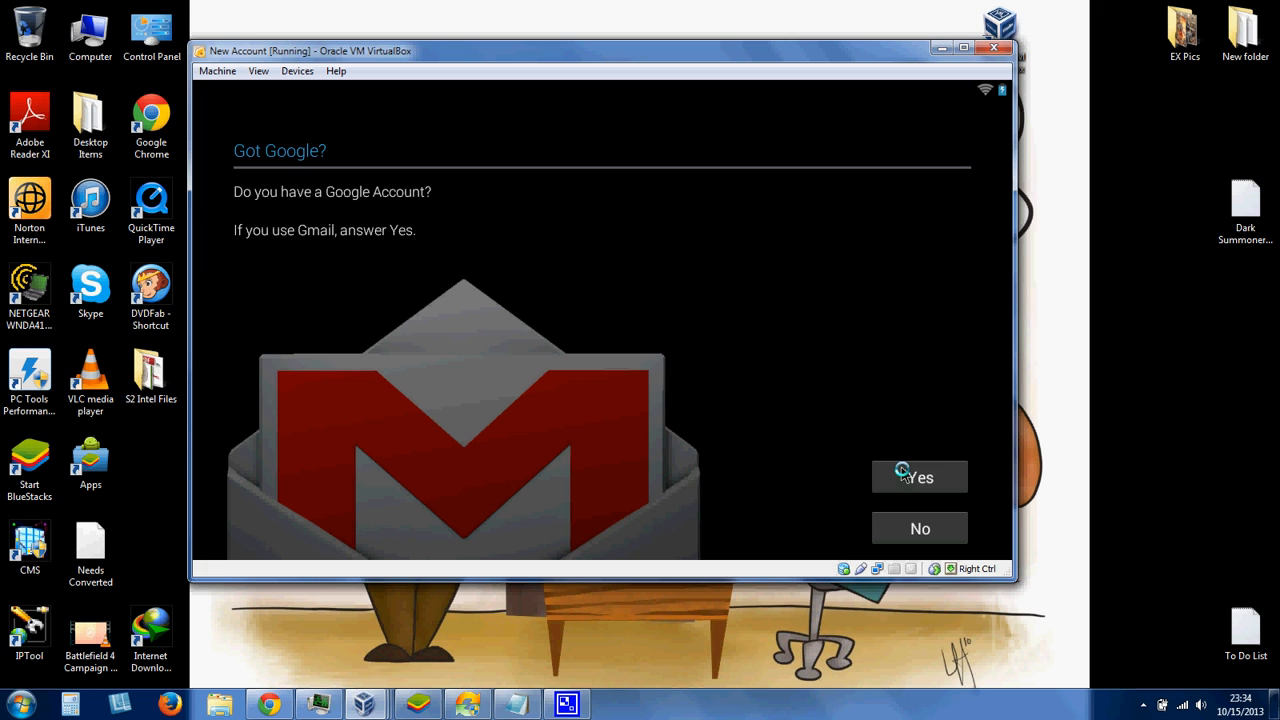
left_click(918, 476)
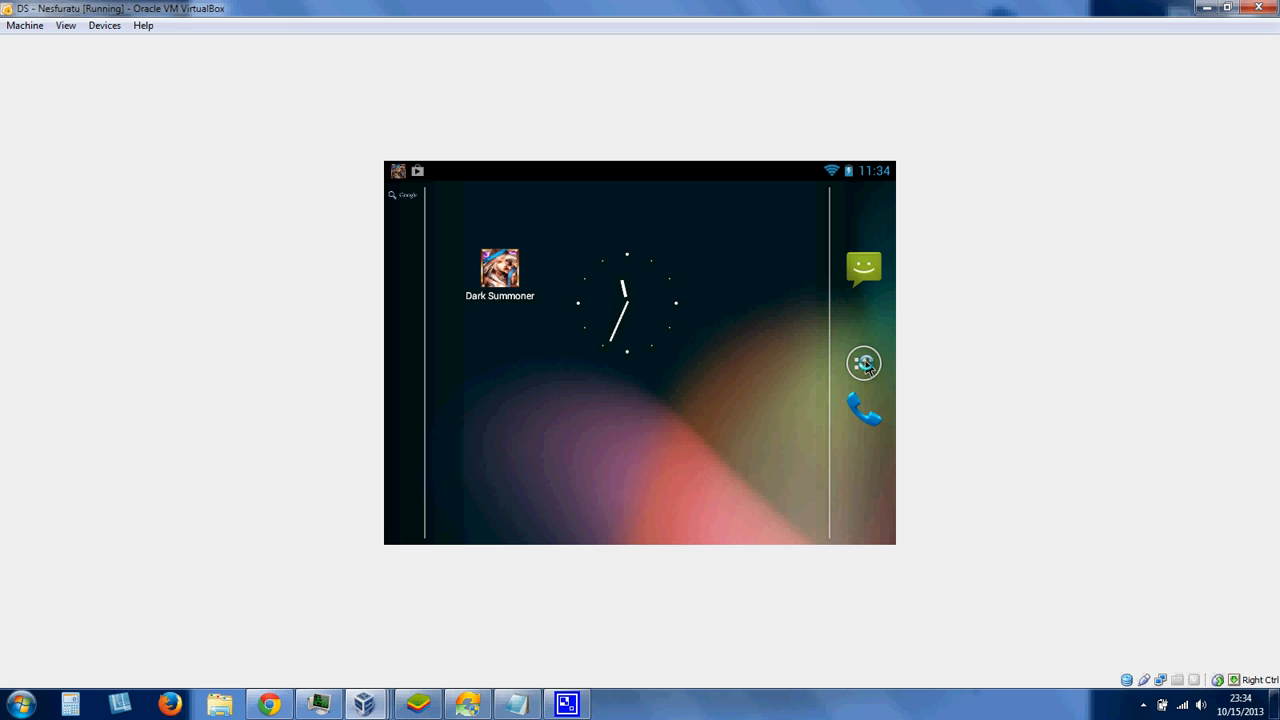
Set the androVM Configuration resolution to 640x480-16
left_click(863, 363)
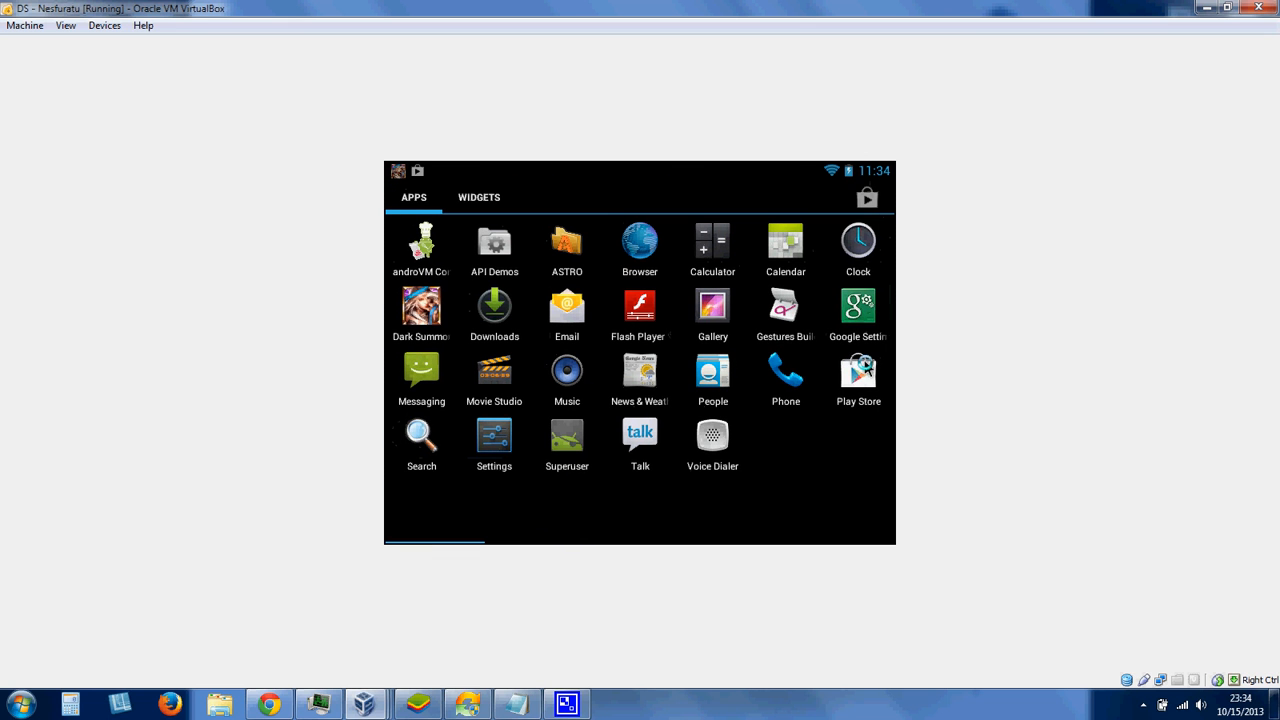
mouse_move(428, 248)
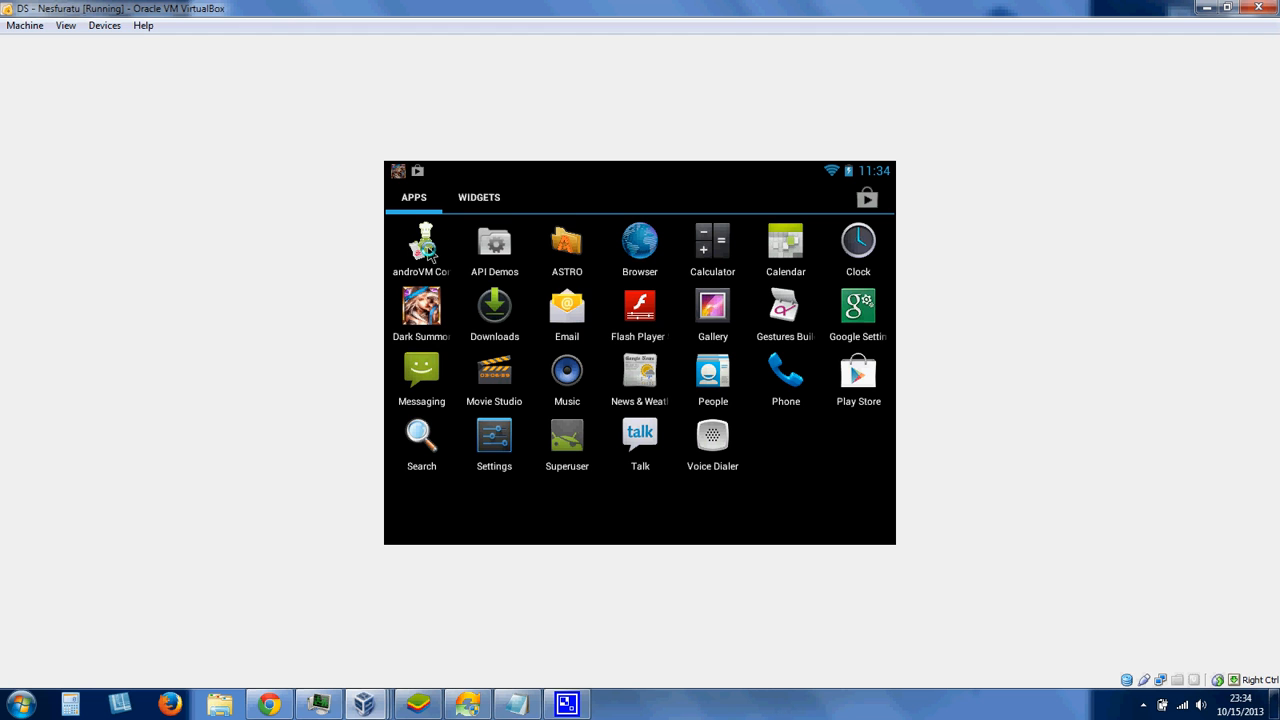
left_click(421, 245)
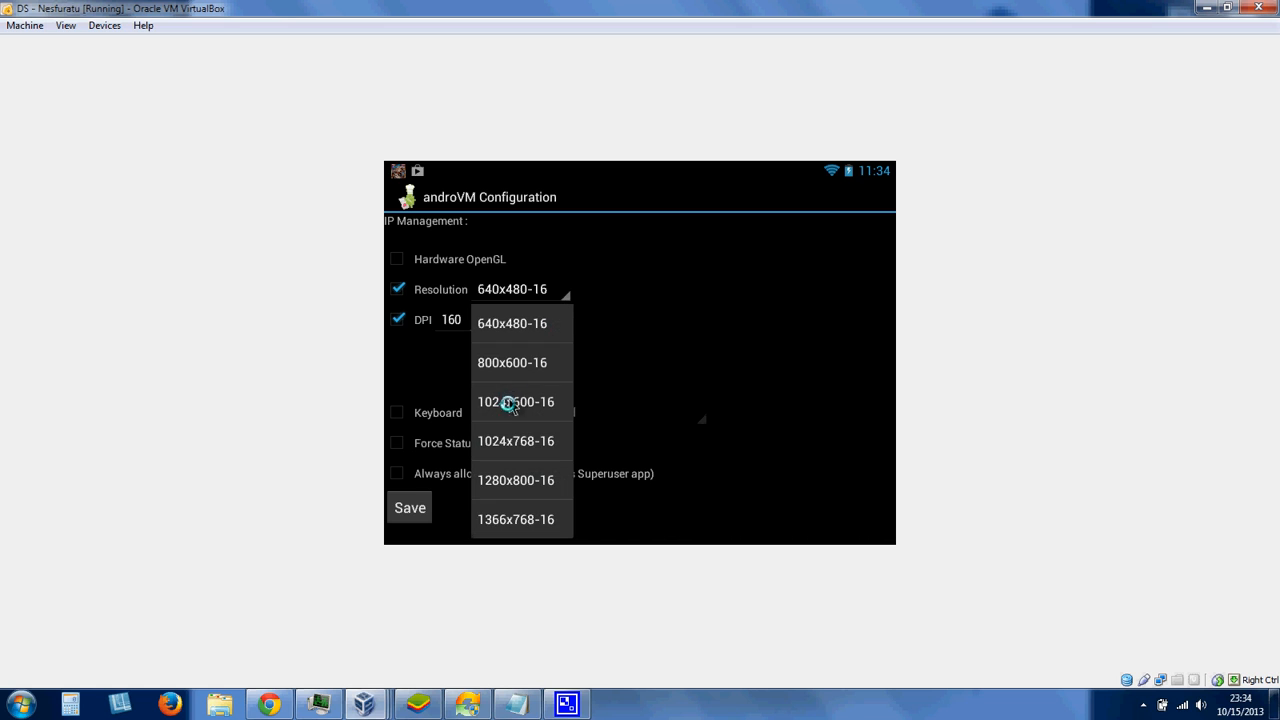
mouse_move(506, 331)
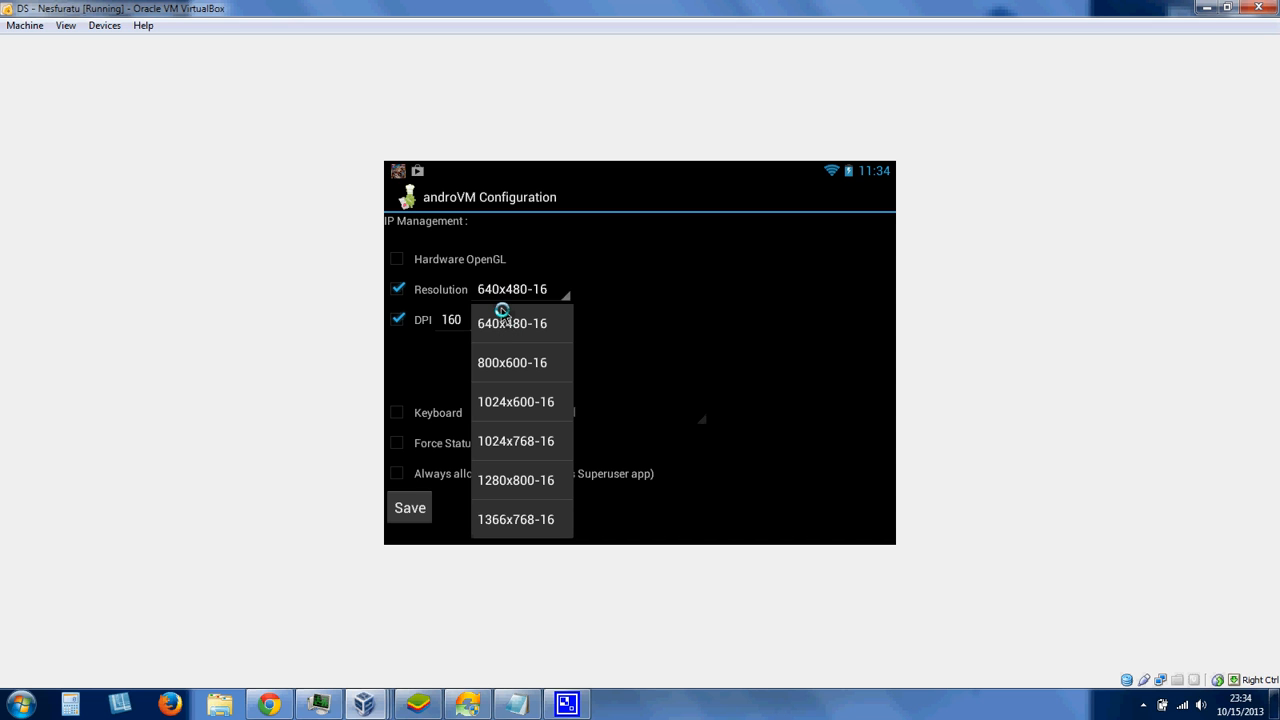
left_click(512, 322)
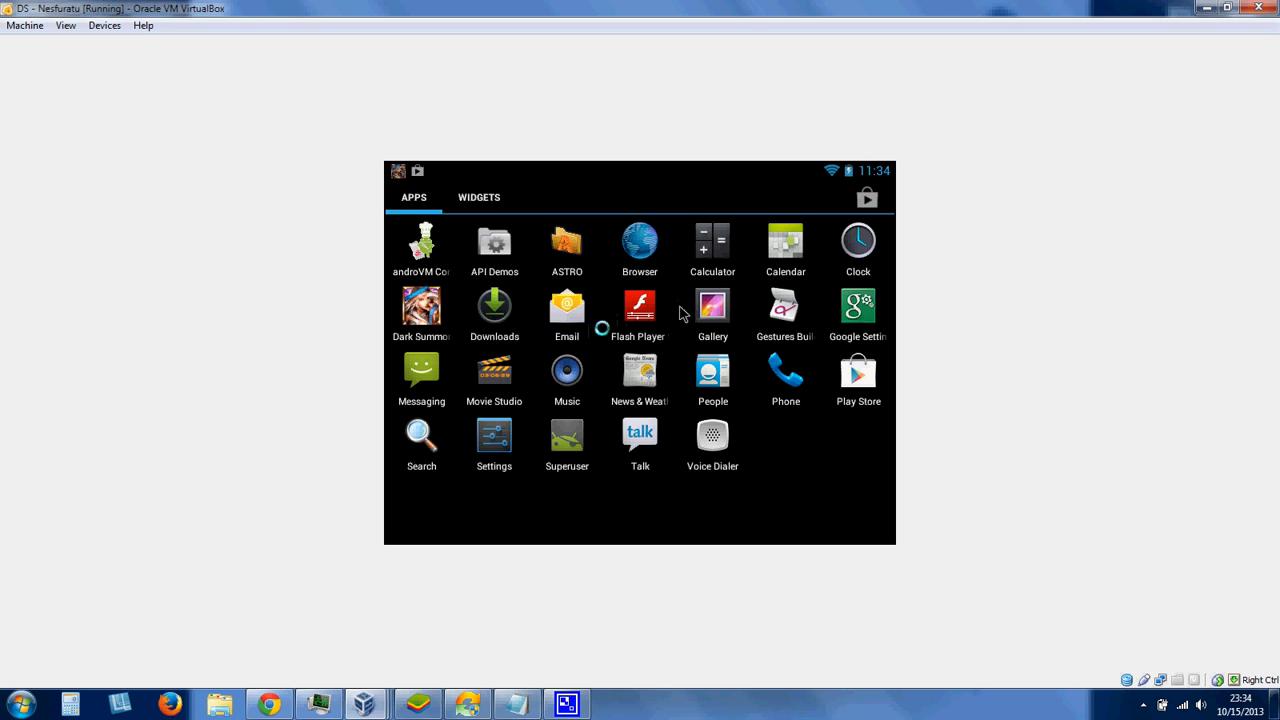
mouse_move(693, 320)
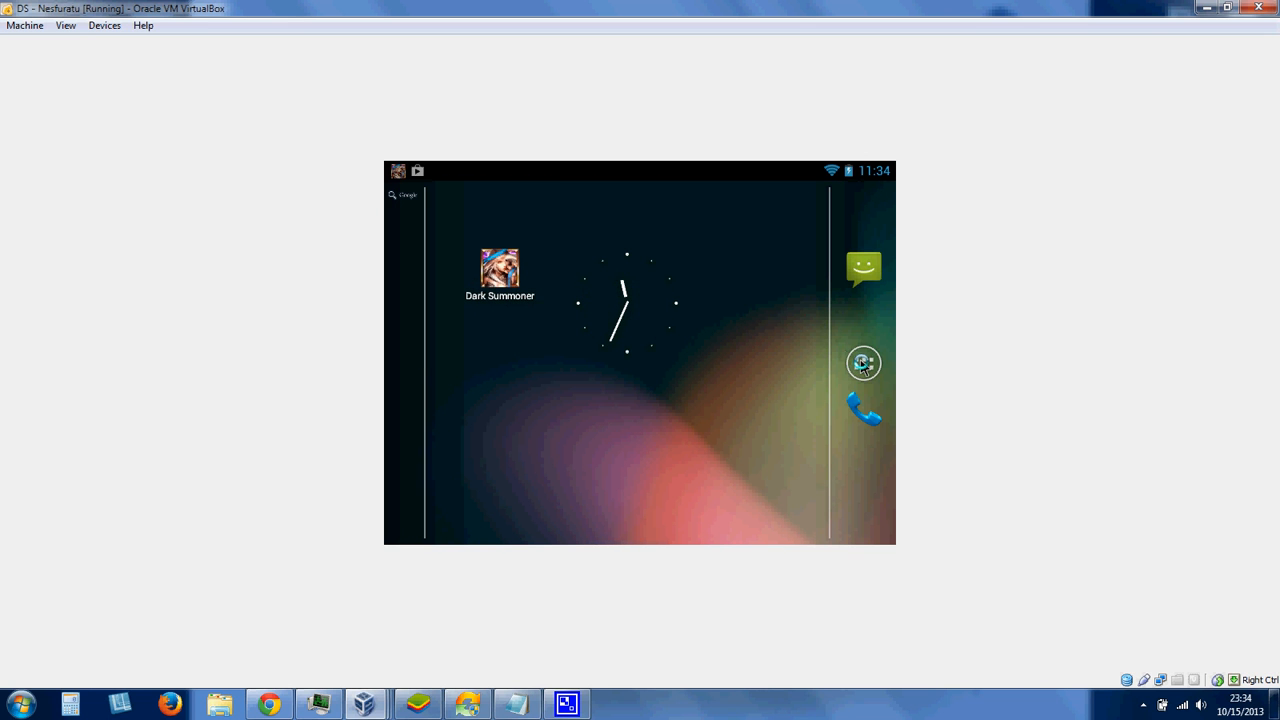
Find Dark Summoner in the Play Store and launch the installed game
left_click(863, 362)
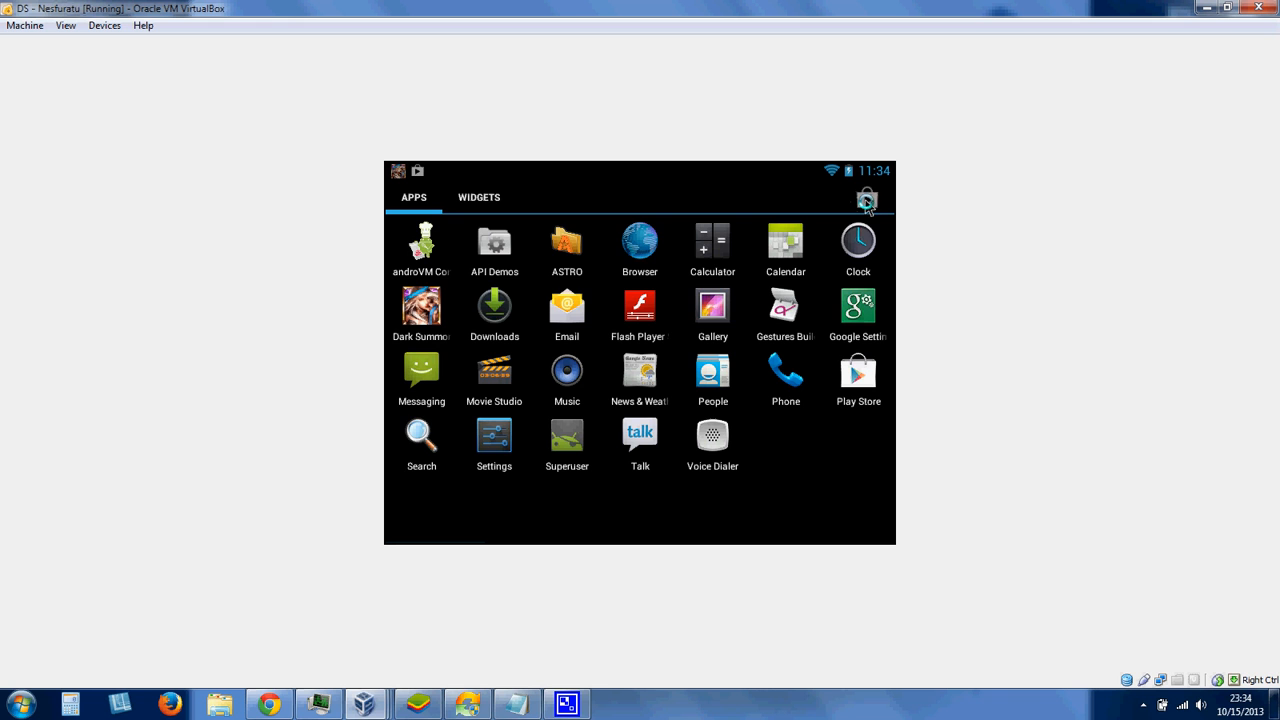
left_click(866, 197)
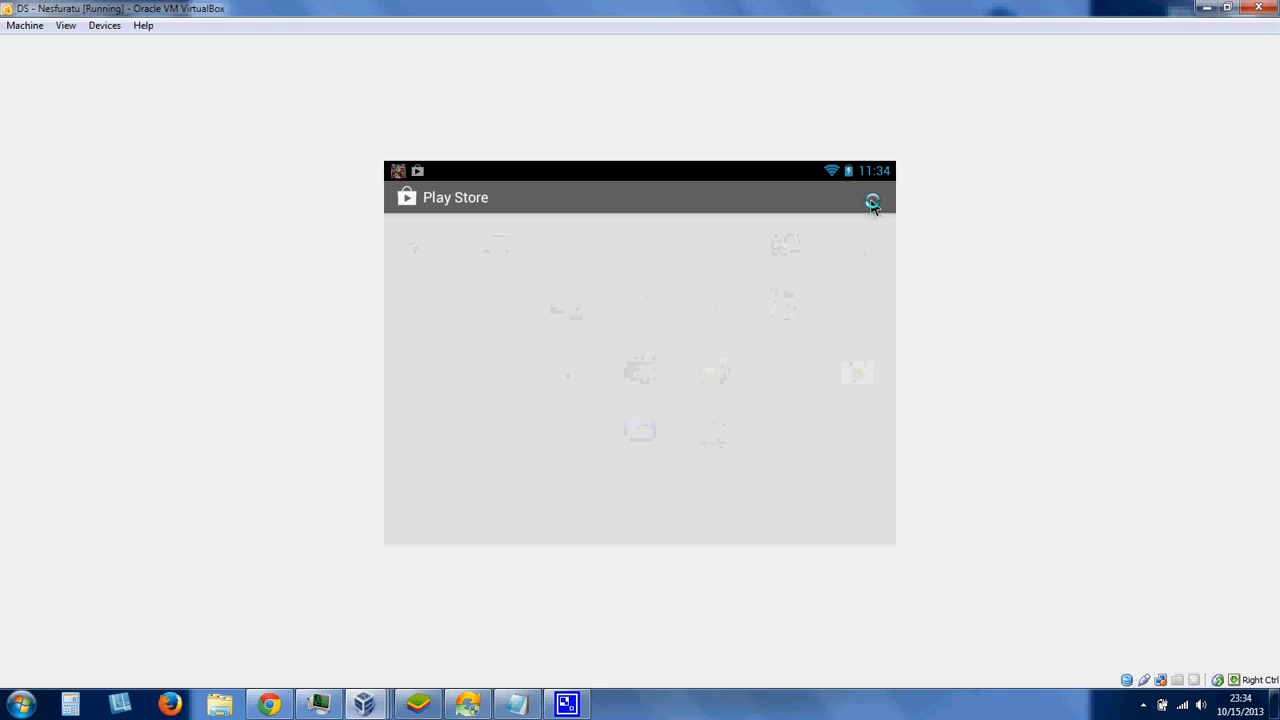
left_click(872, 197)
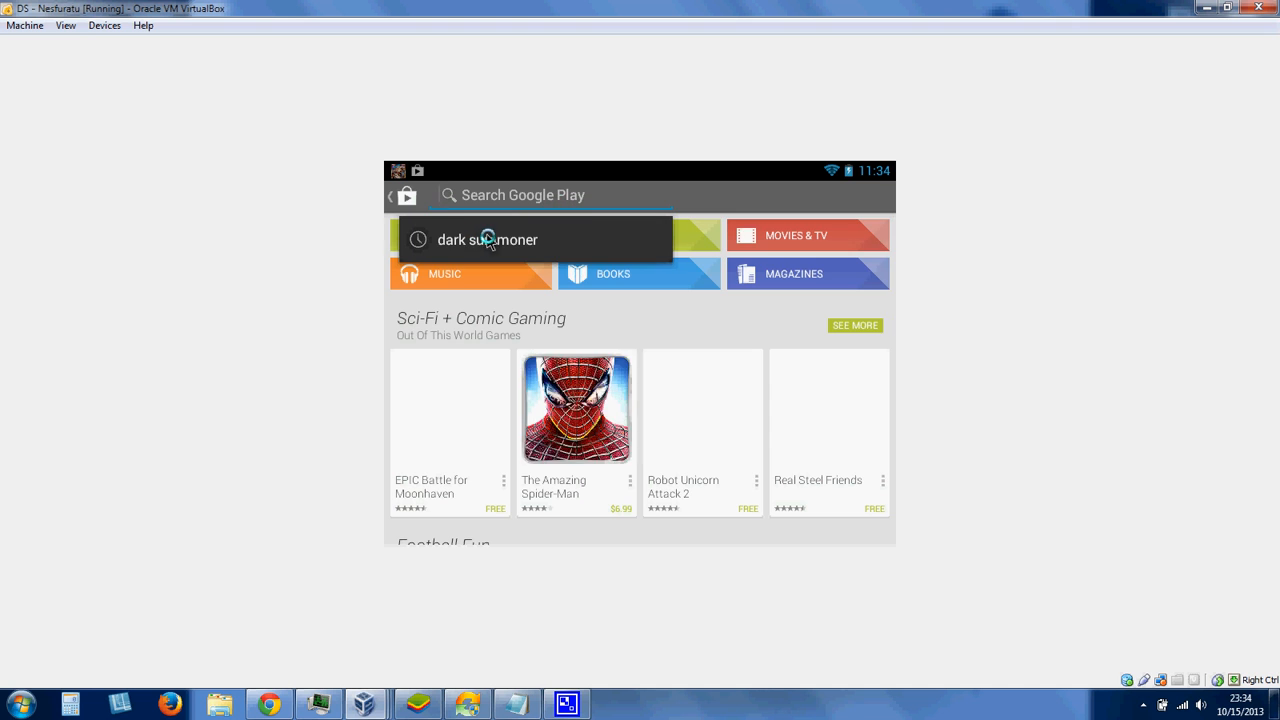
left_click(487, 239)
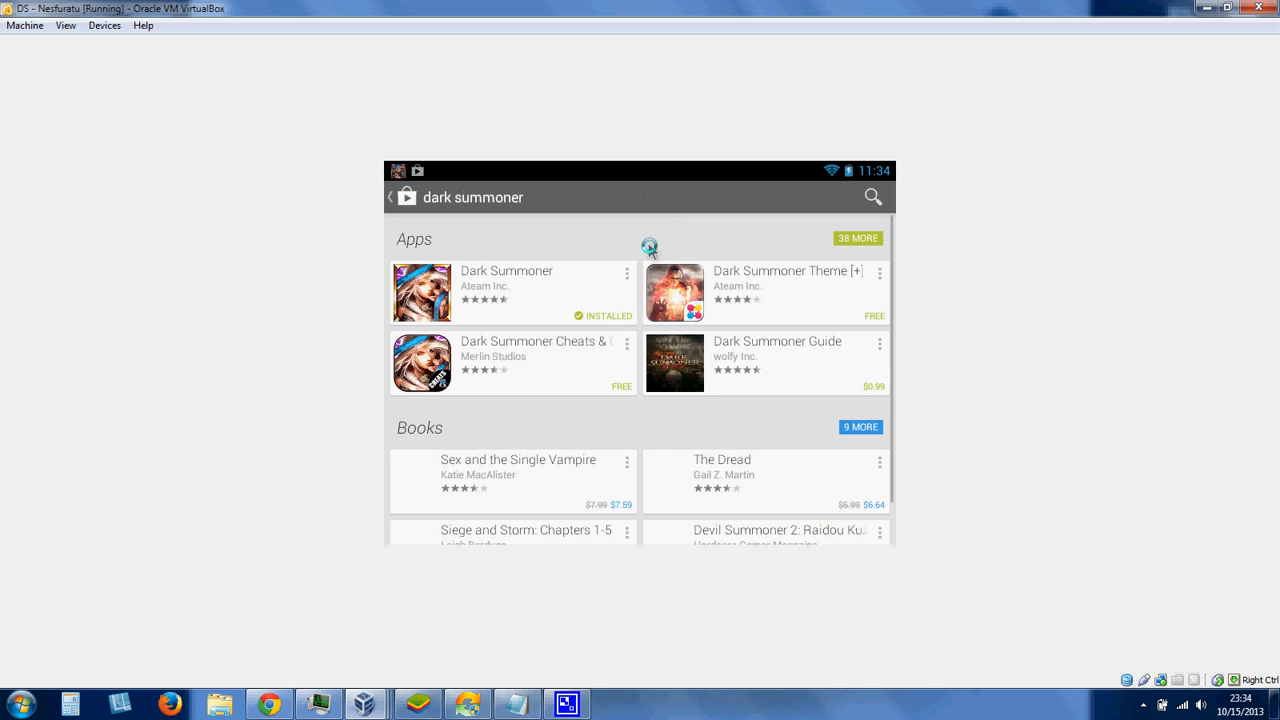
left_click(389, 196)
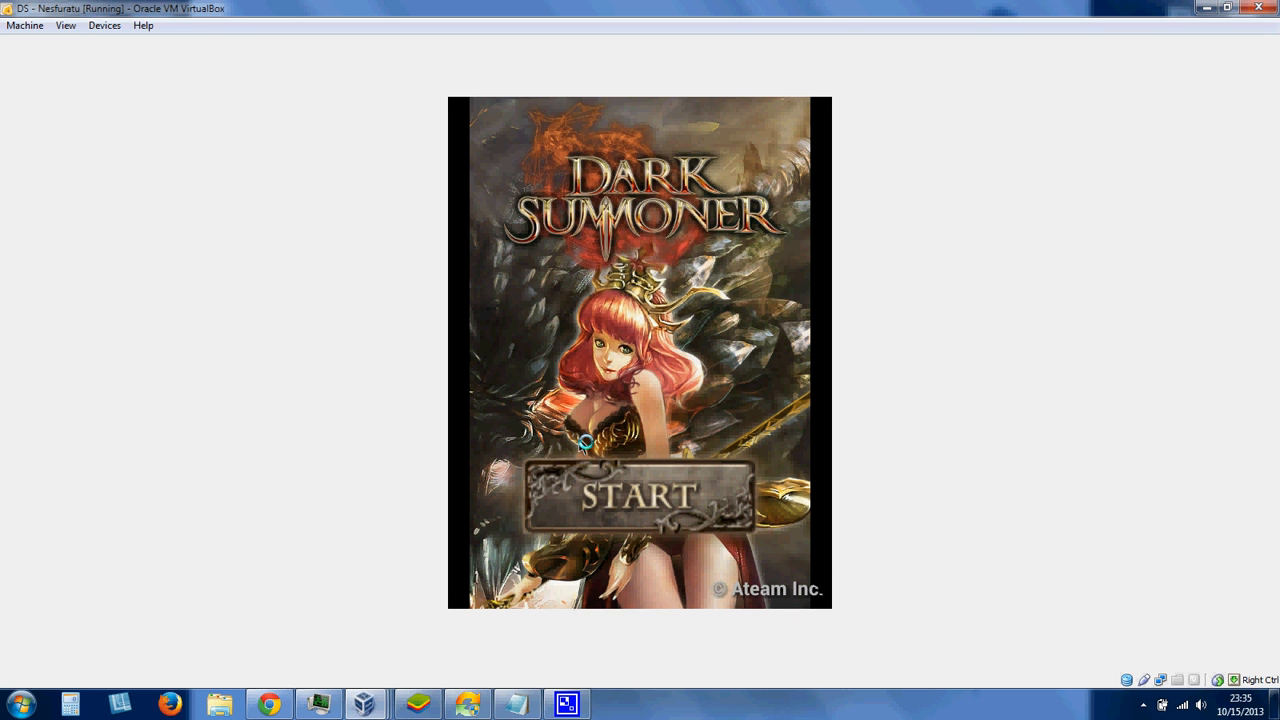
Start Dark Summoner and dismiss the Event List to reach the Lv 155 home screen
left_click(639, 496)
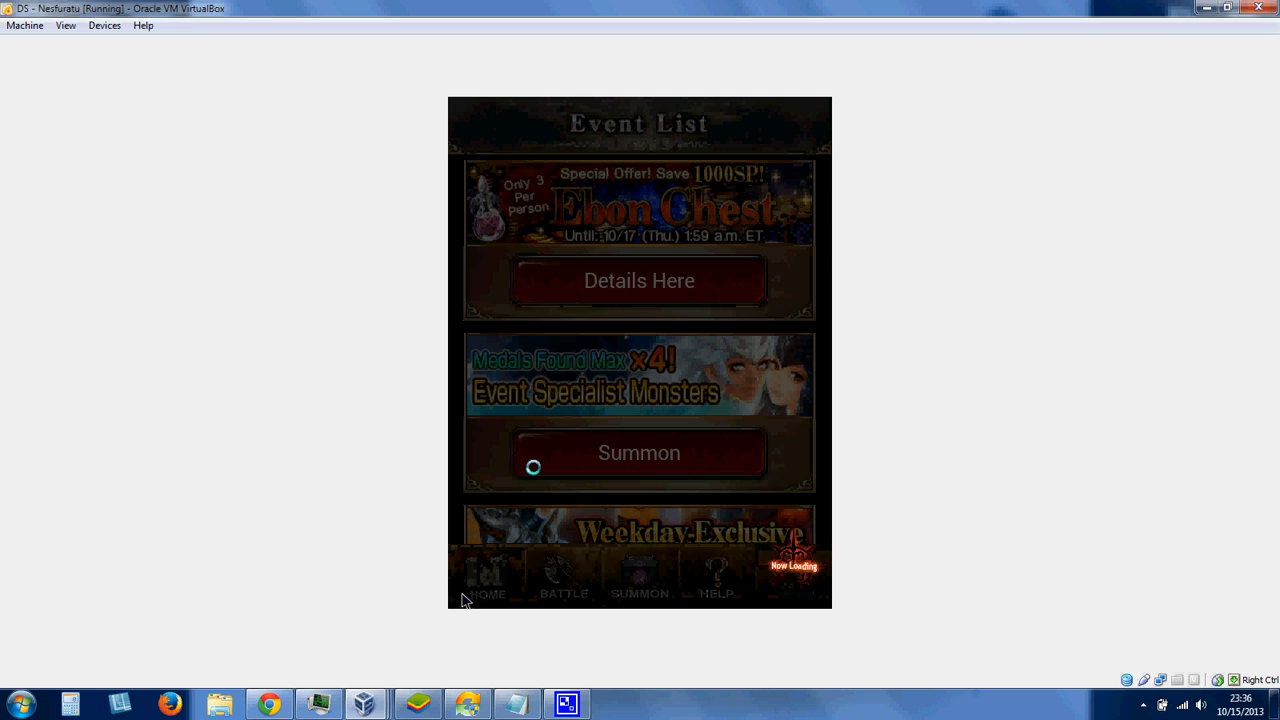
left_click(638, 280)
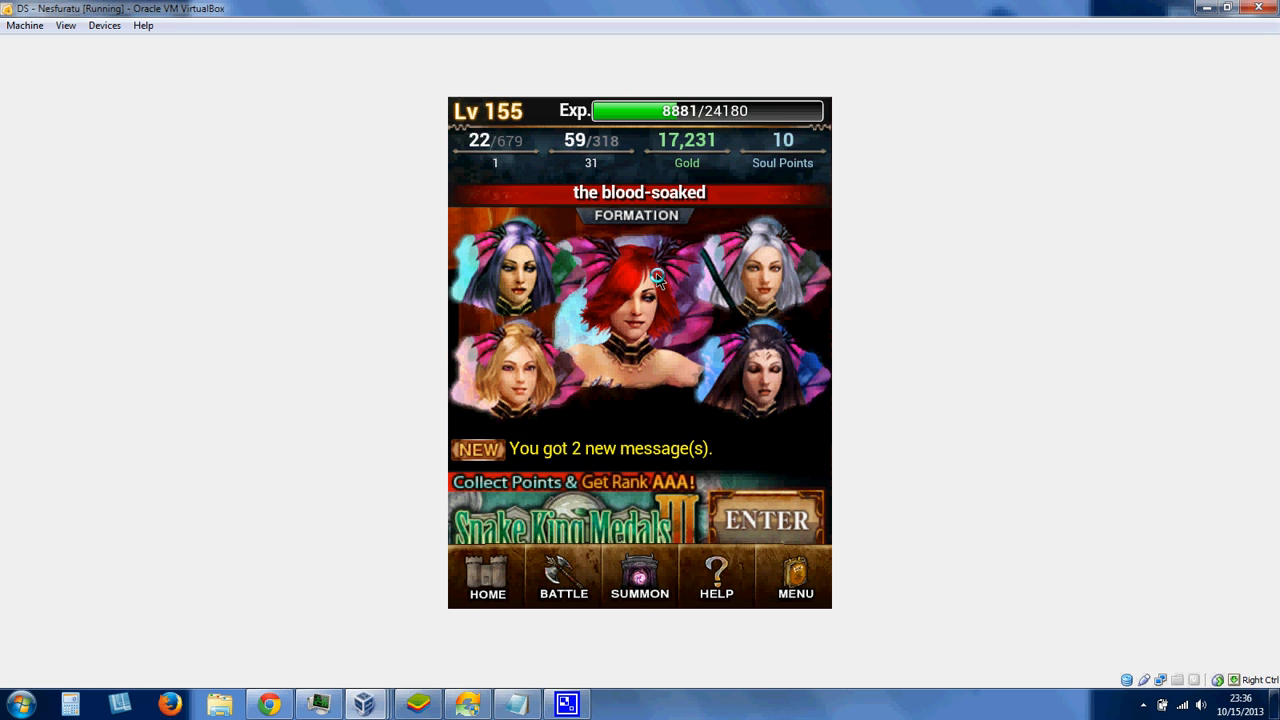
left_click(650, 277)
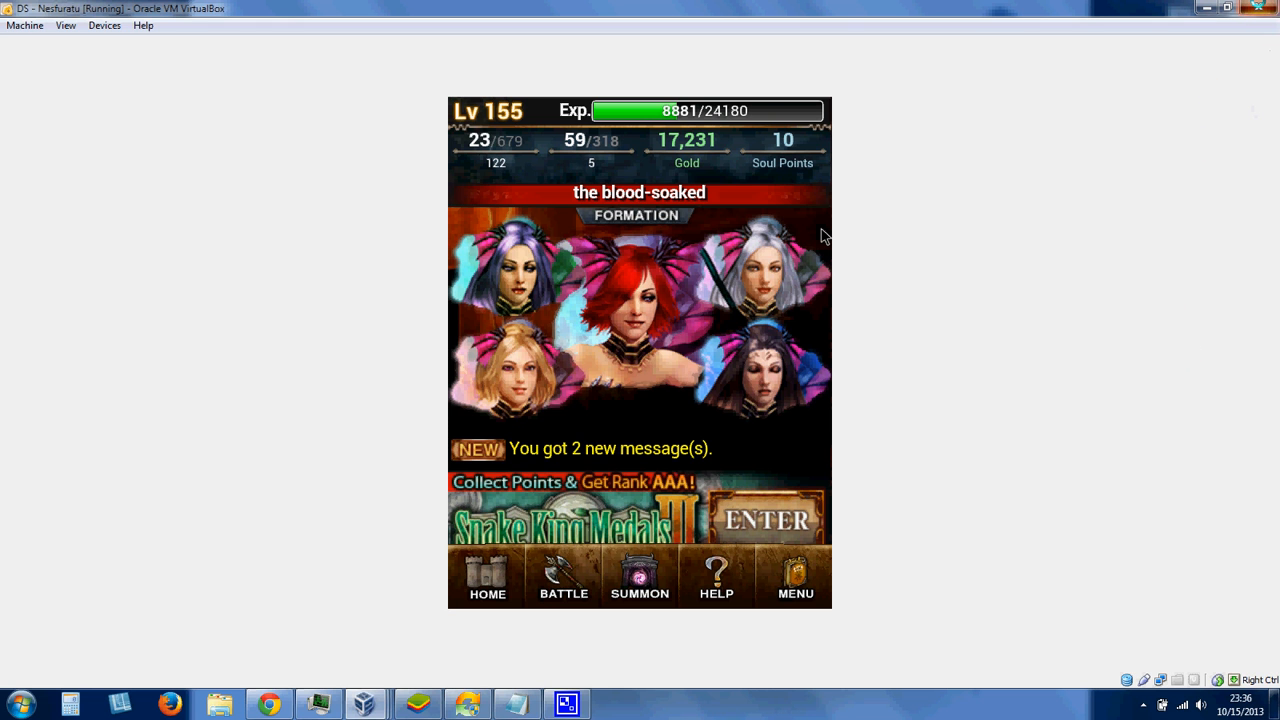
Power off the DS - Nesfuratu virtual machine from its window's close prompt
left_click(1258, 8)
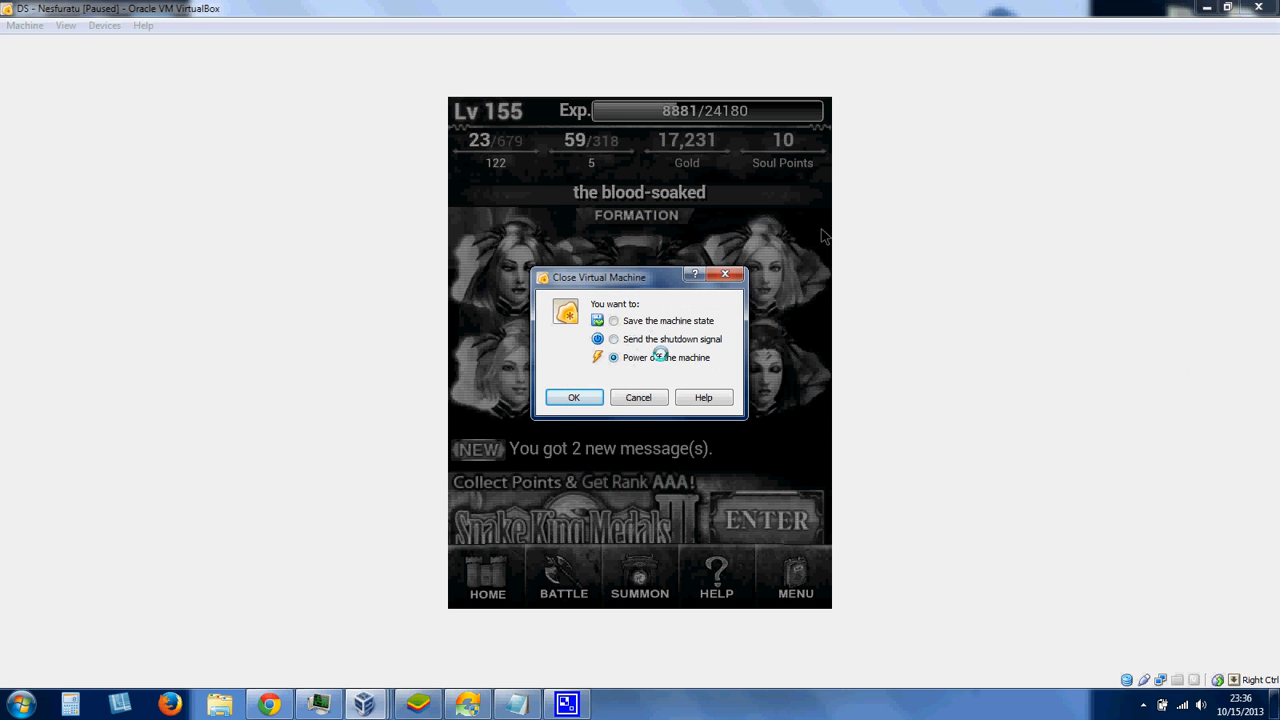
left_click(573, 397)
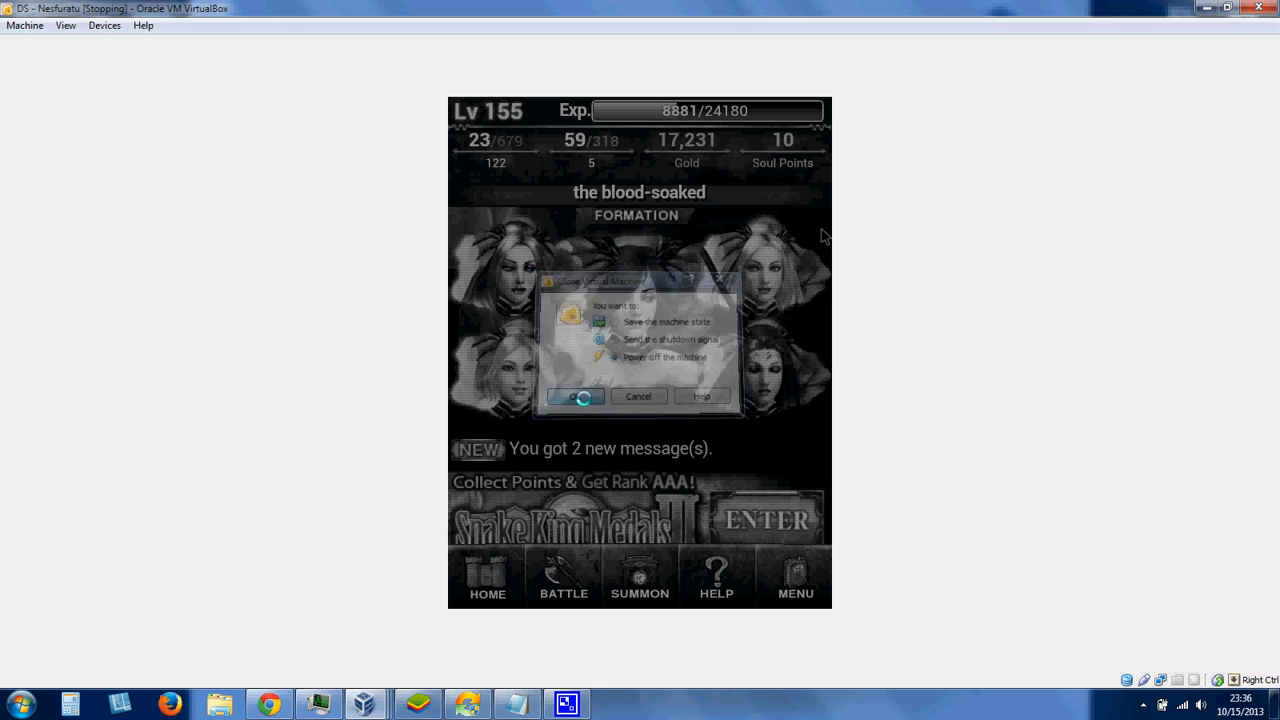
left_click(575, 396)
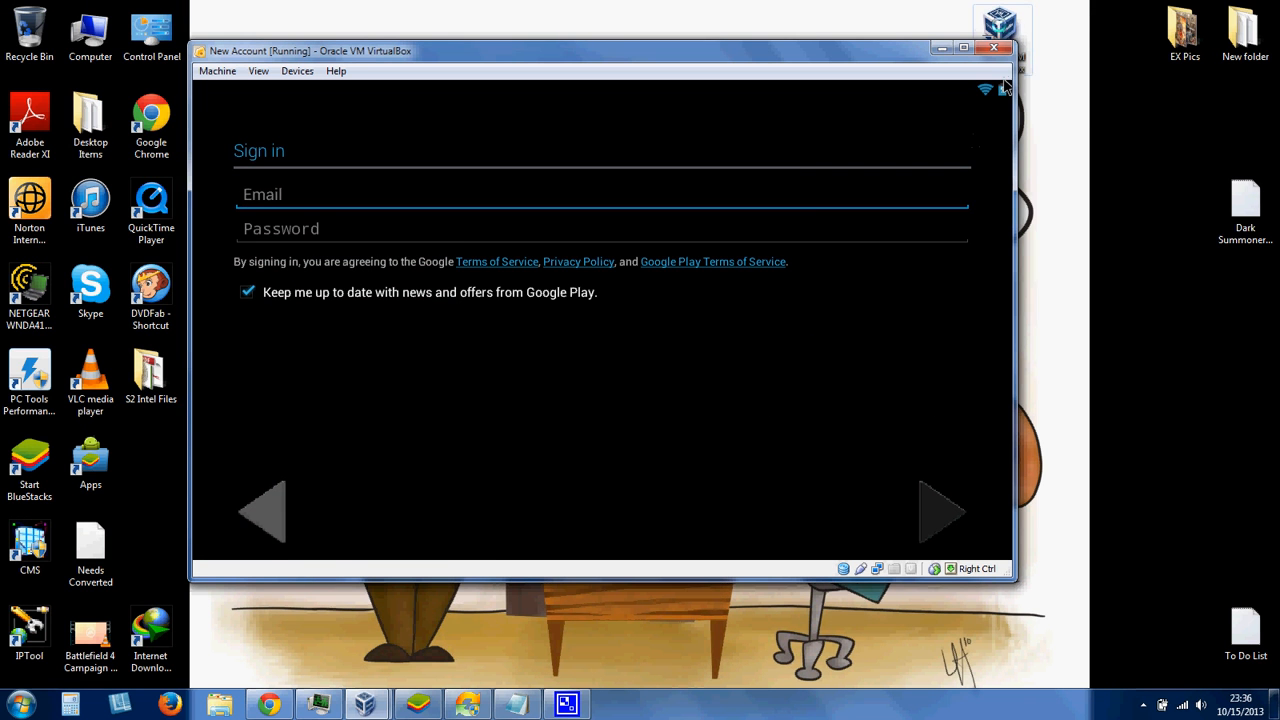
Power off the New Account virtual machine the same way
left_click(994, 47)
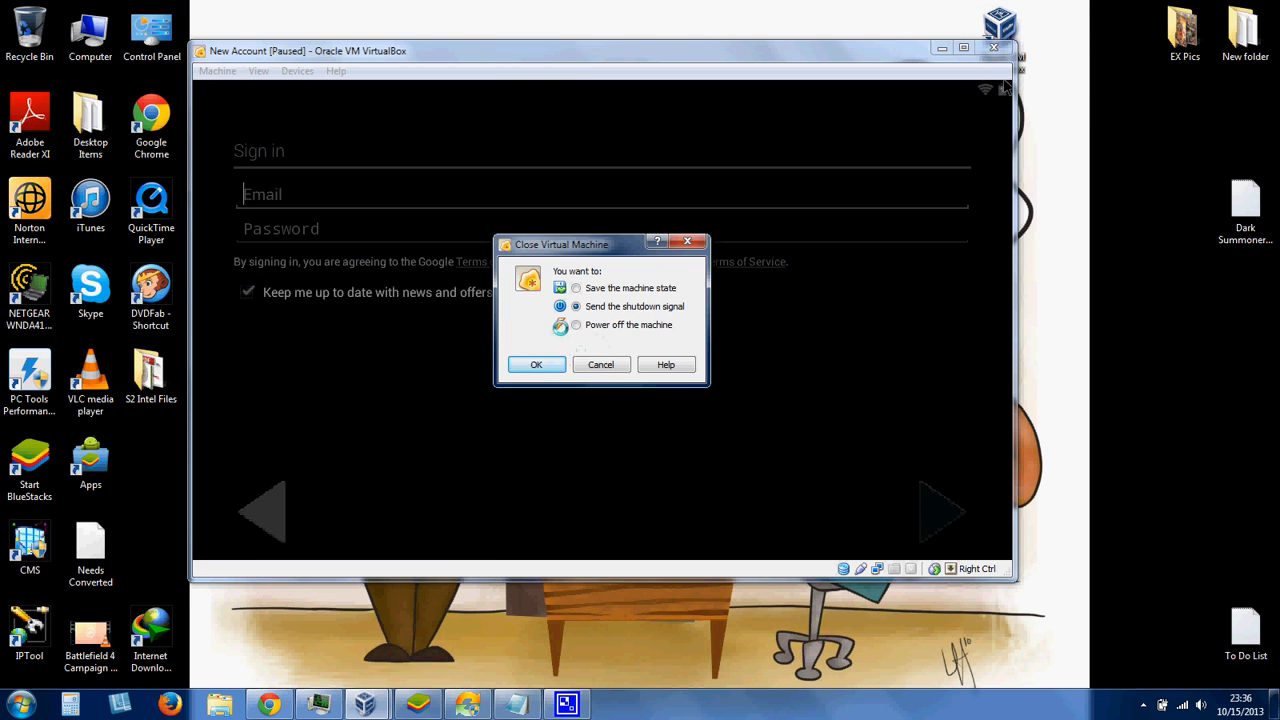
left_click(536, 364)
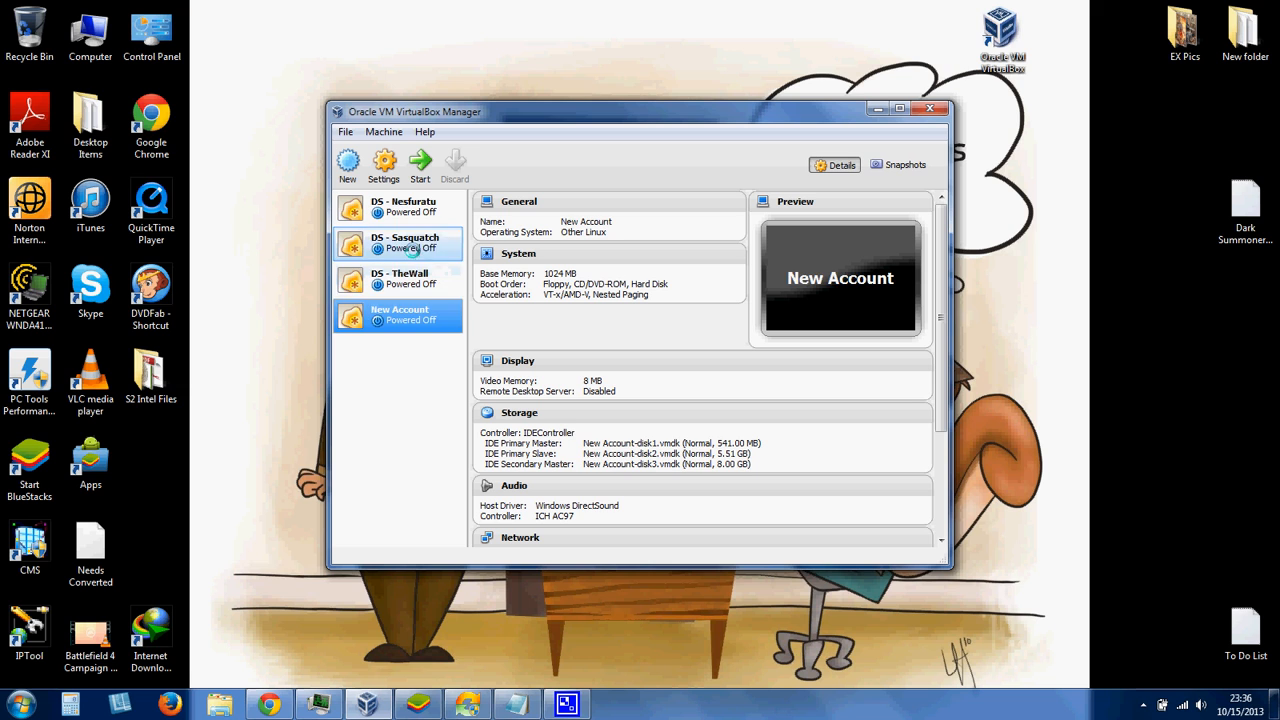
Select DS - Sasquatch in the manager list to show its details and preview
left_click(405, 243)
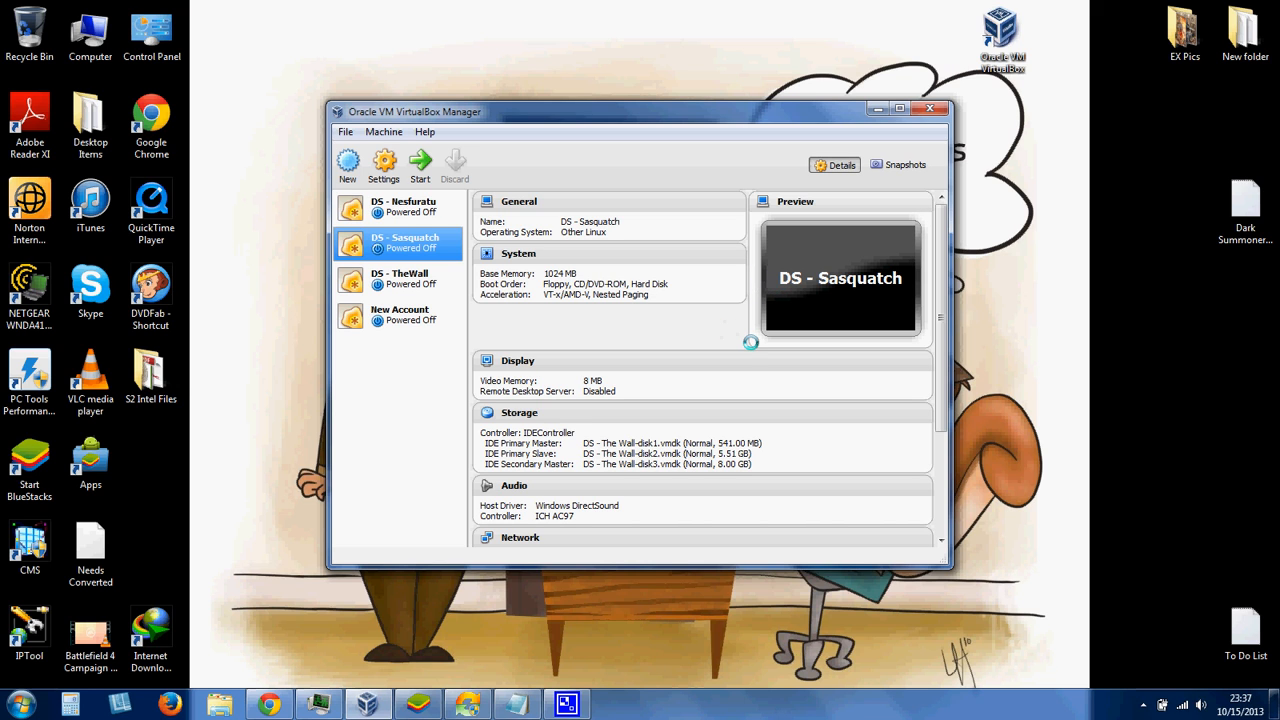
mouse_move(547, 602)
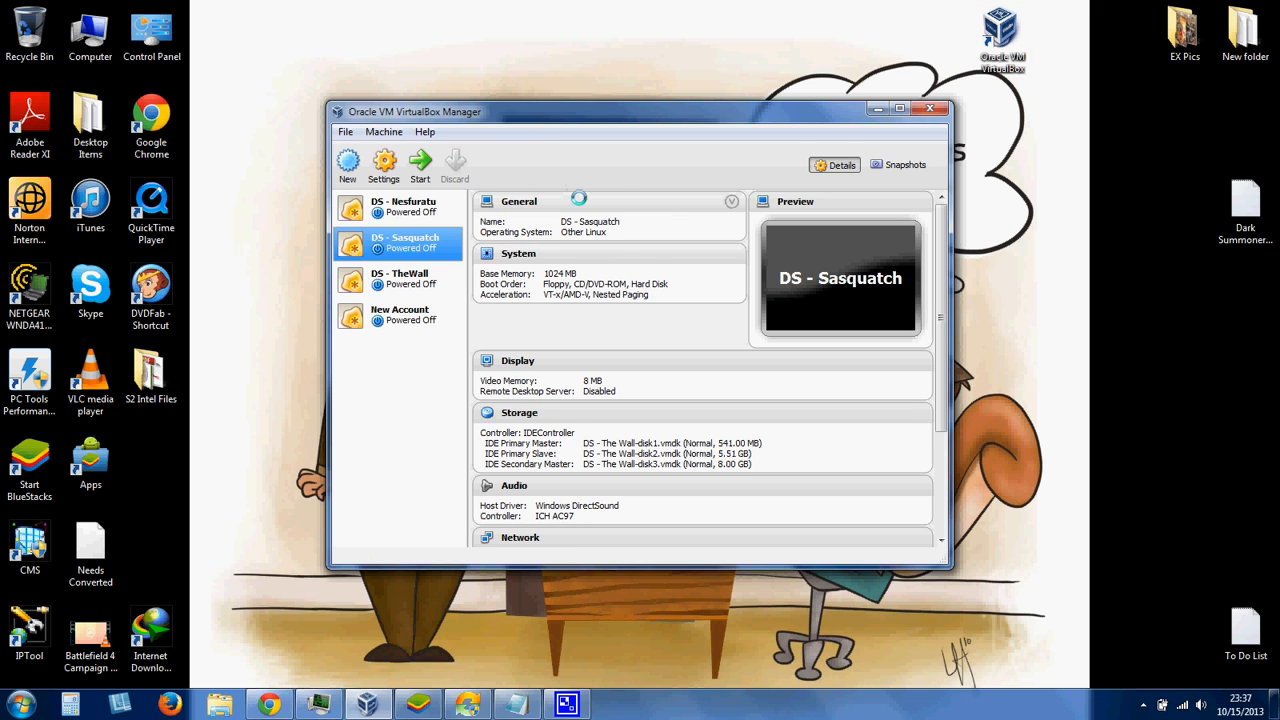
mouse_move(622, 218)
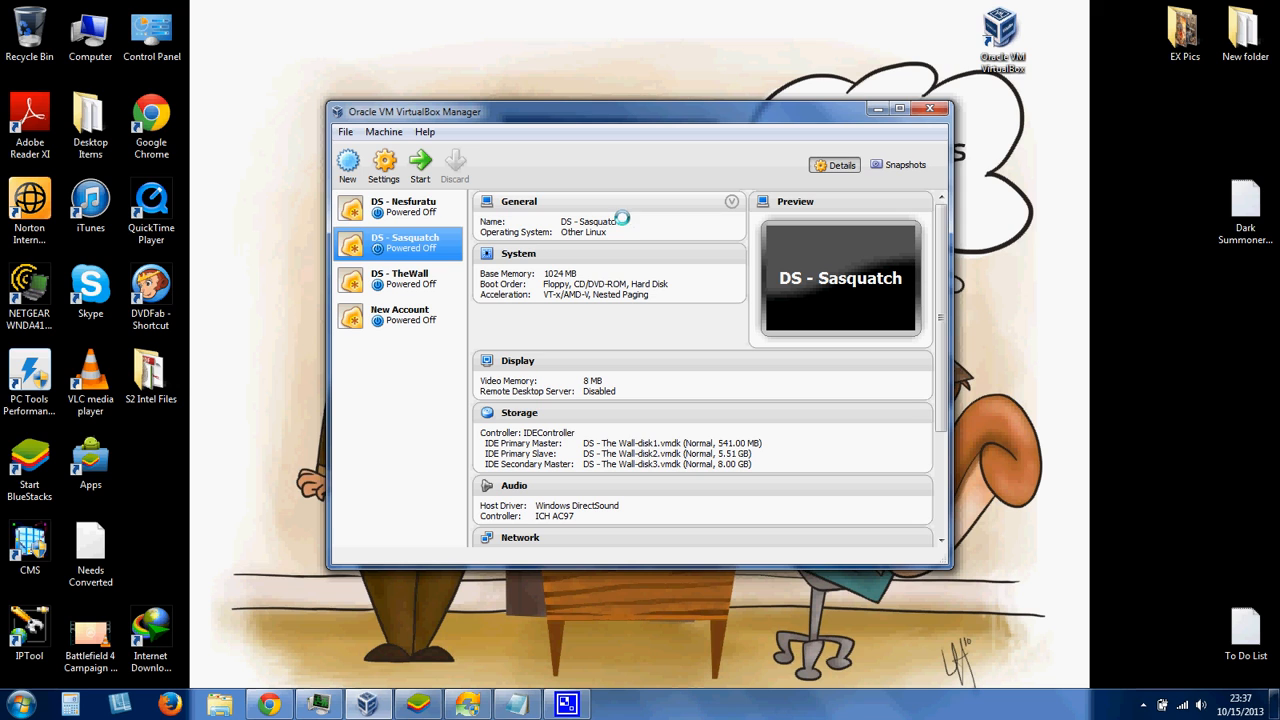